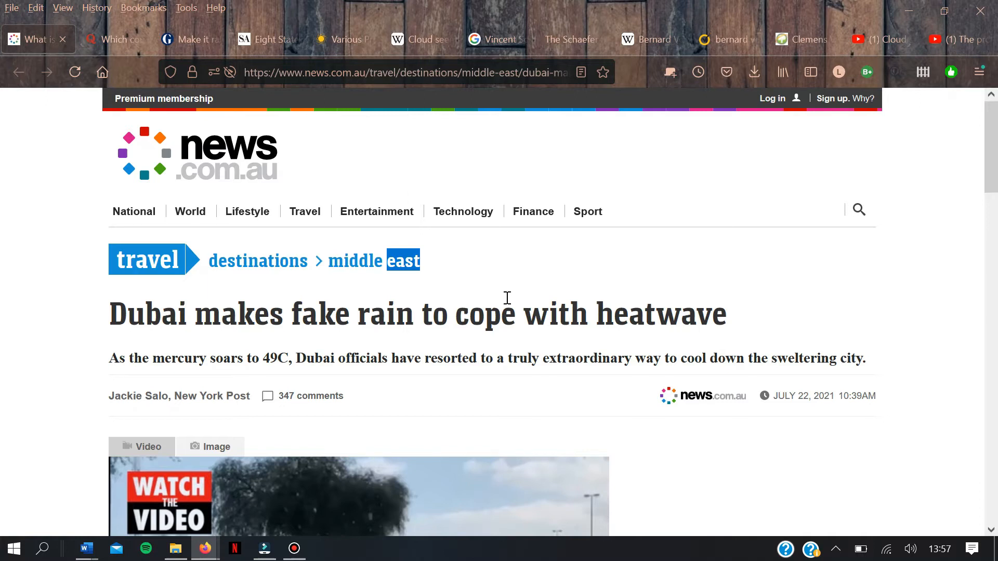
Step: Scroll the current page, then view the Quora question on cloud seeding countries and its world-map answer
scroll(down, 3)
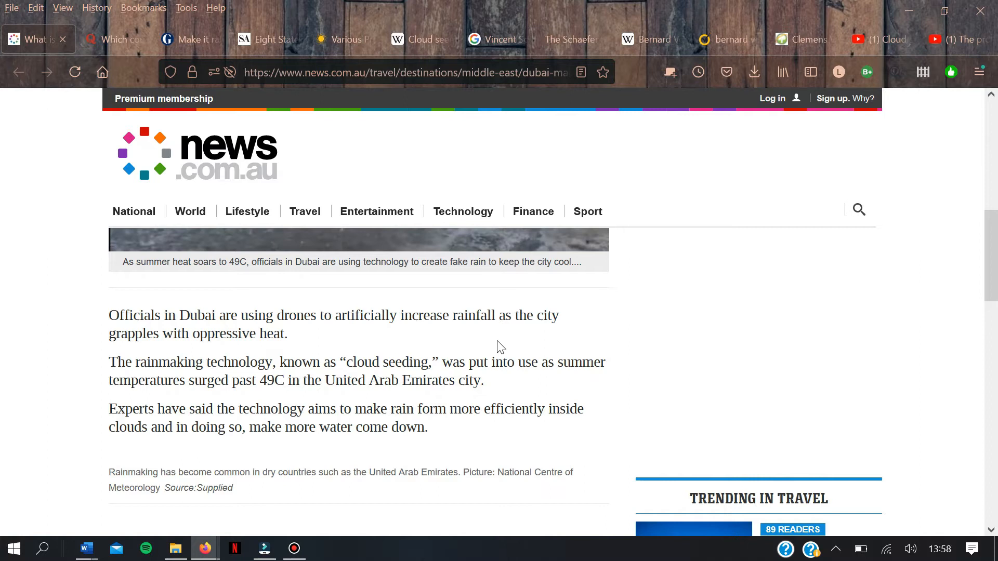
mouse_move(495, 345)
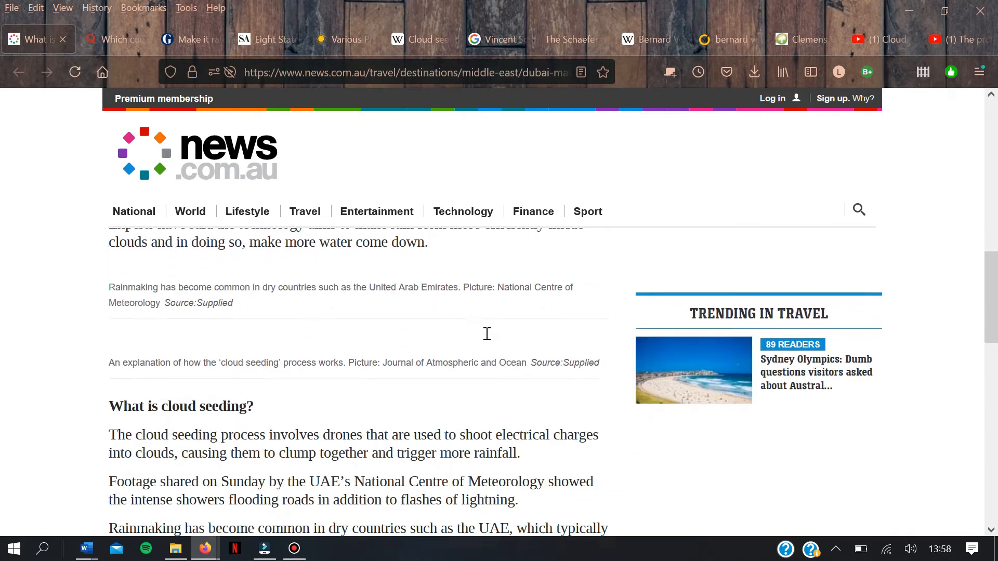
scroll(down, 3)
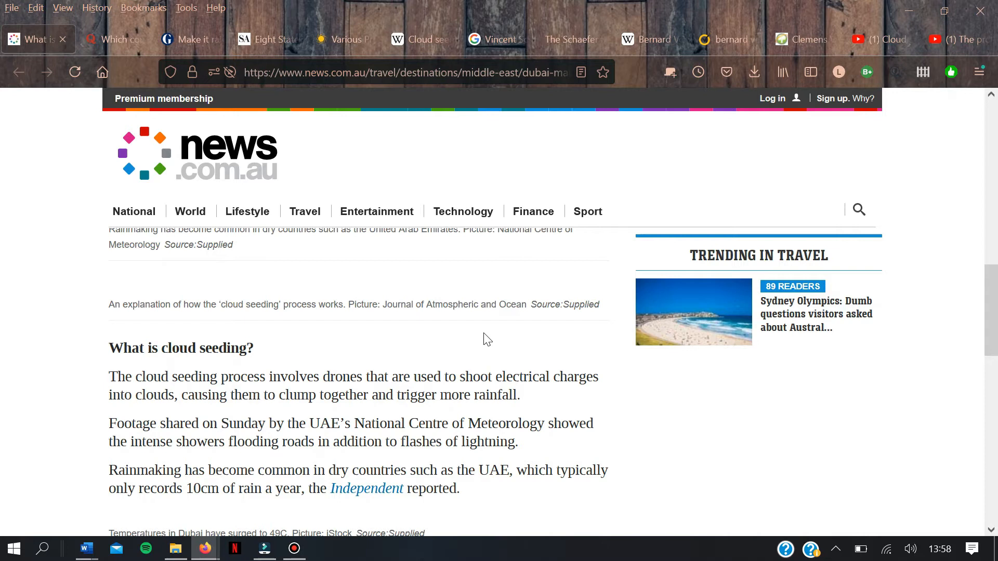
mouse_move(493, 349)
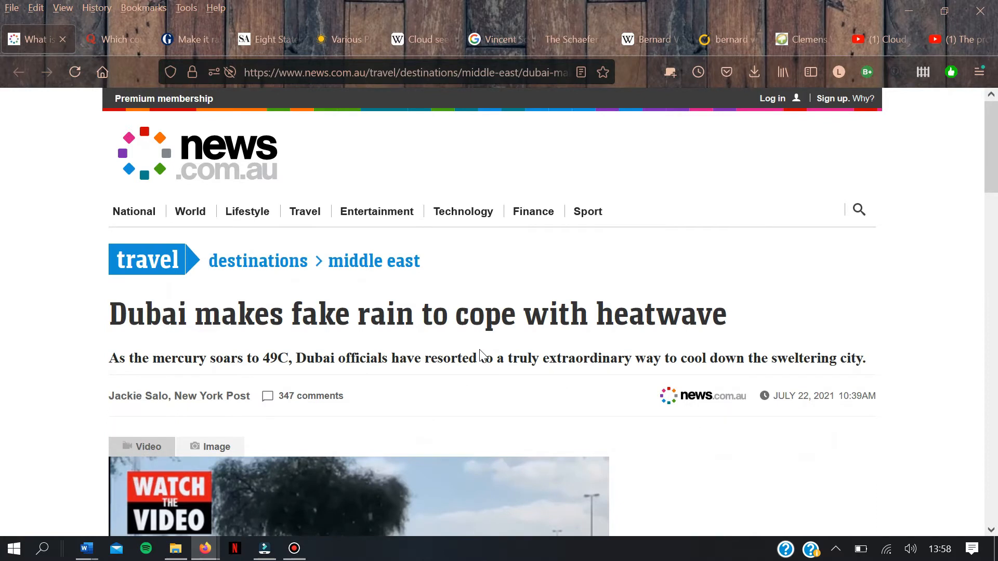
mouse_move(480, 354)
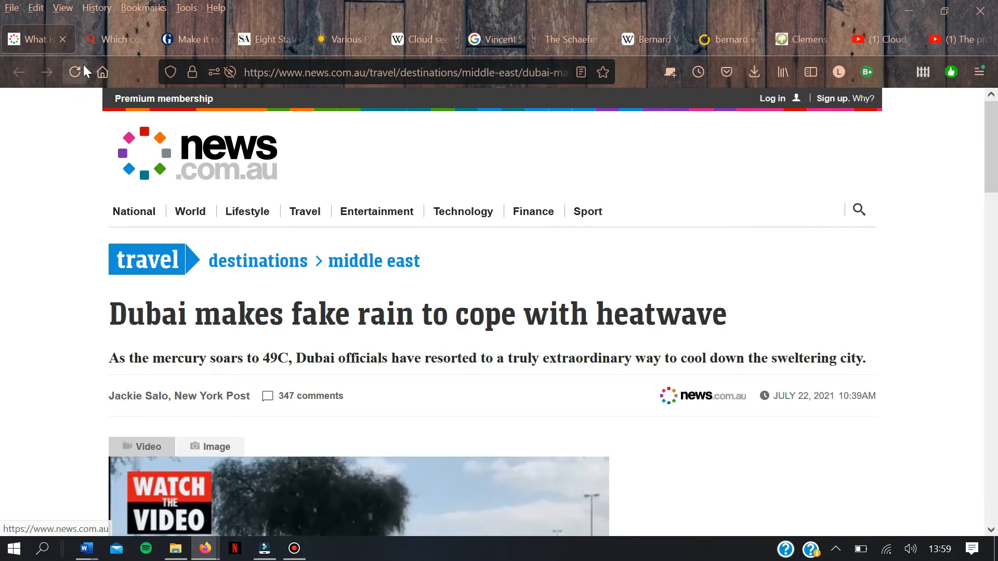
click(113, 38)
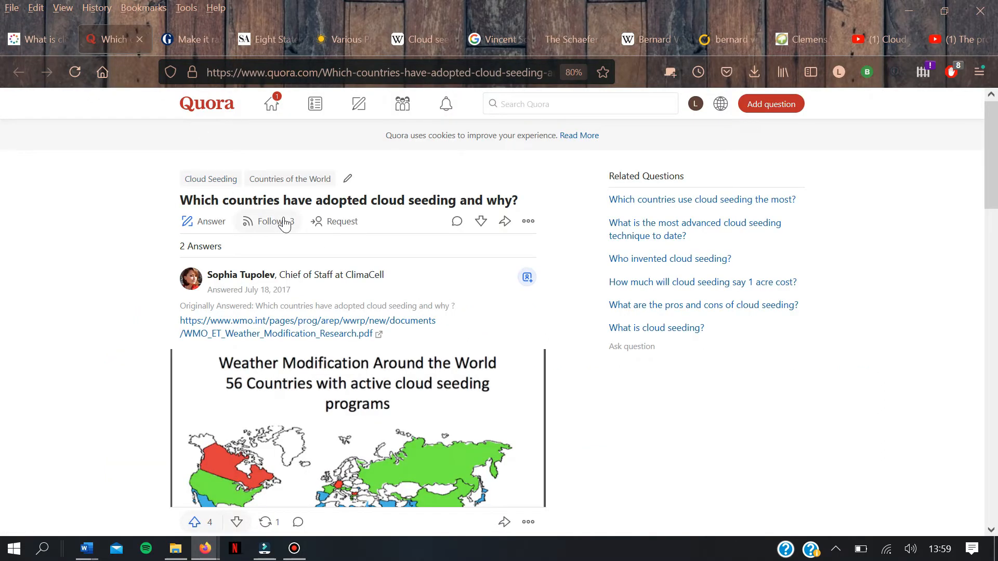
scroll(down, 3)
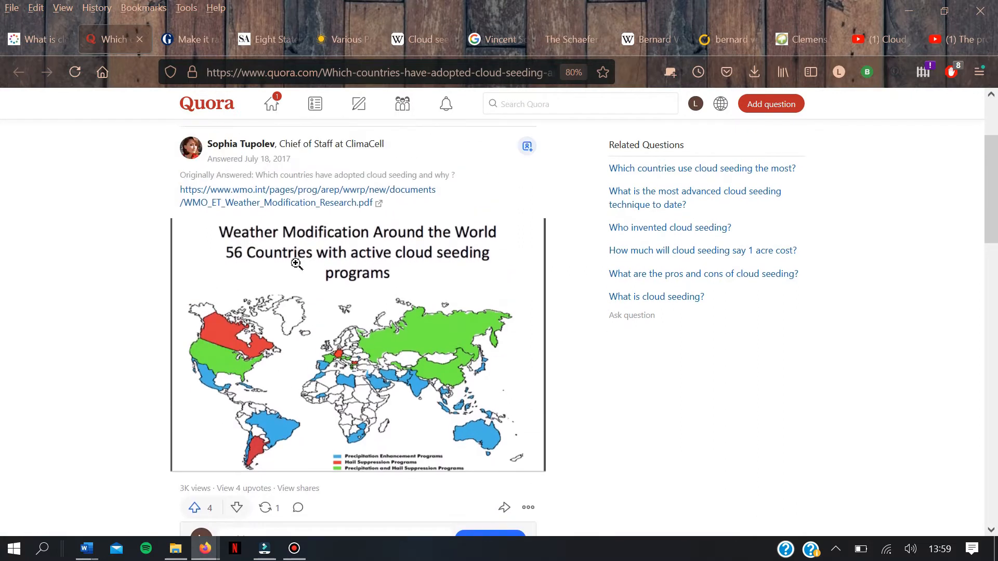
mouse_move(283, 264)
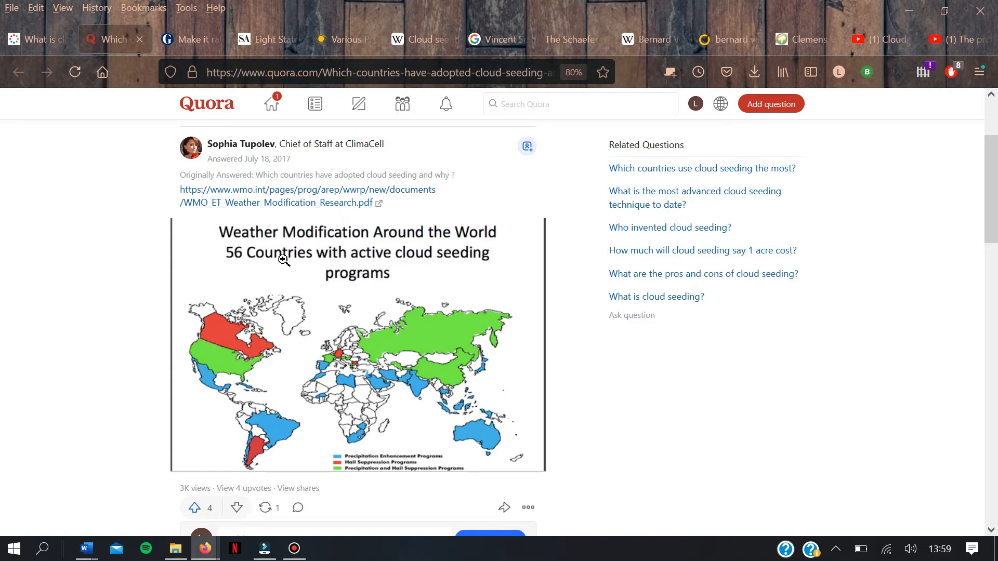
mouse_move(292, 380)
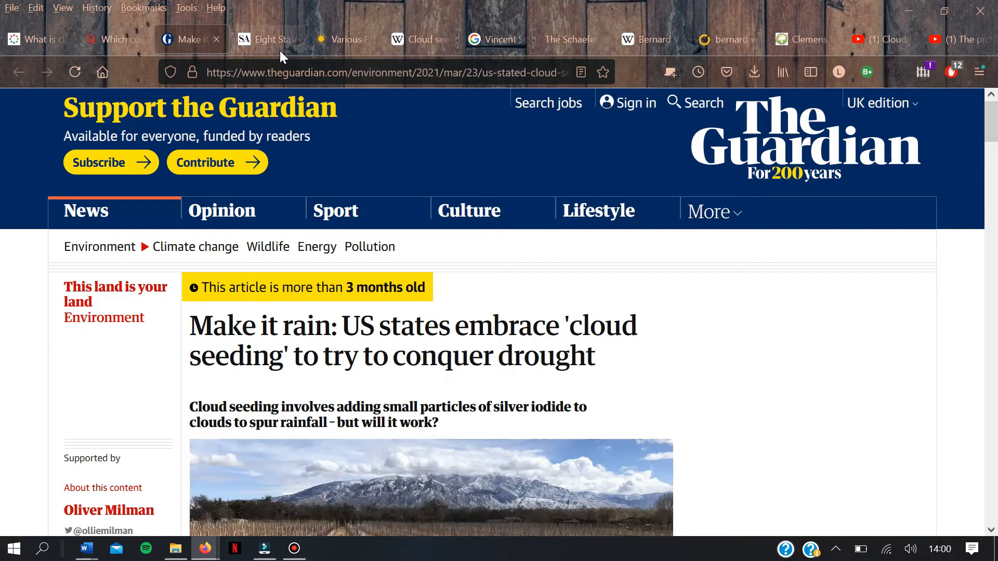
Step: Move through the Cloud seeding and Vincent Schaefer tabs to Bernard Vonnegut's Wikipedia article and highlight his life dates
click(261, 38)
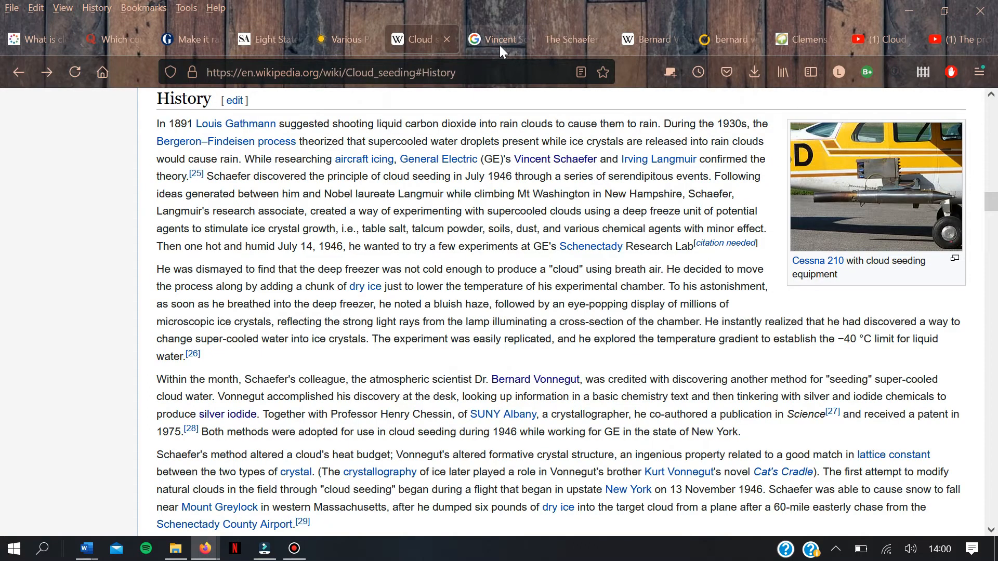
click(497, 40)
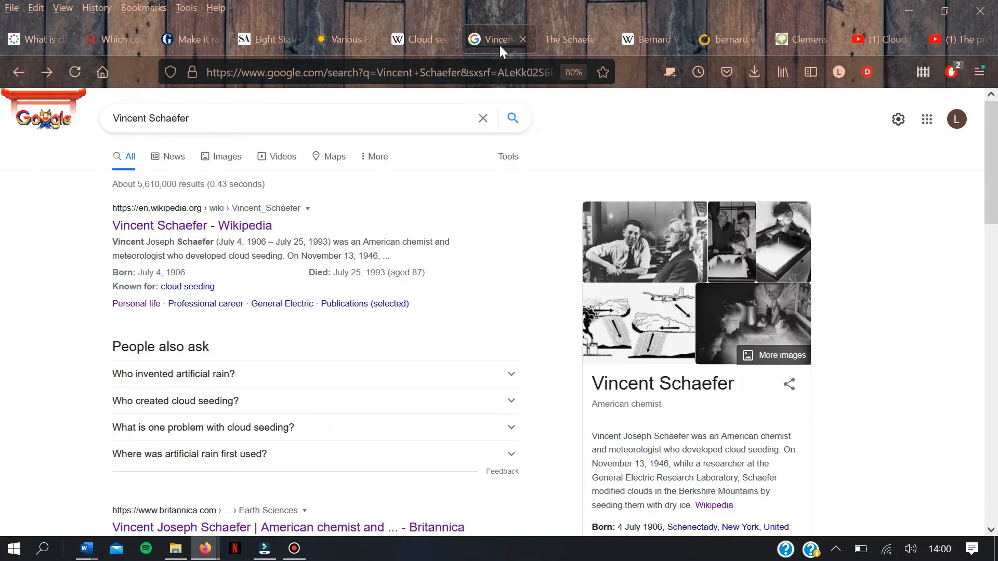
click(642, 39)
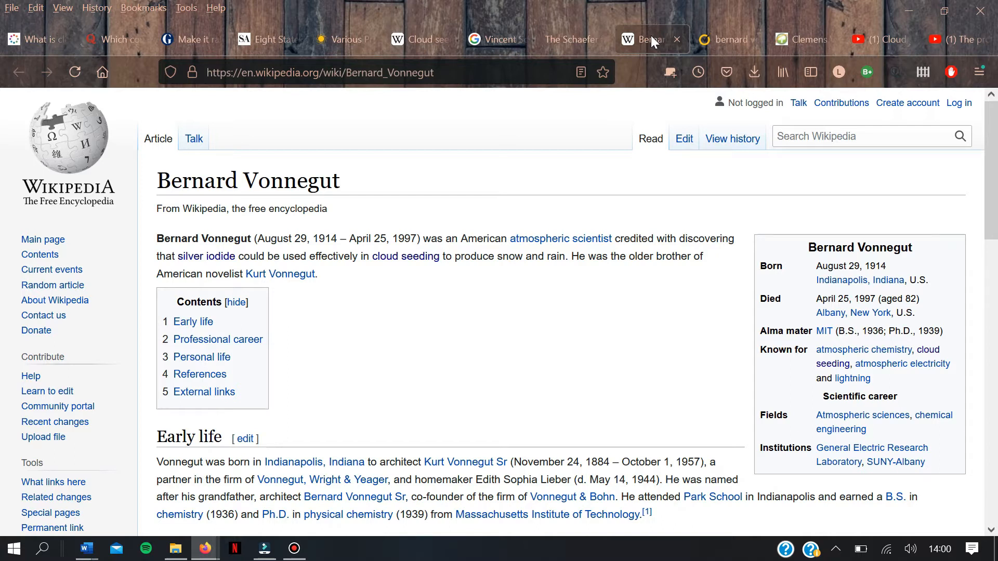
mouse_move(651, 39)
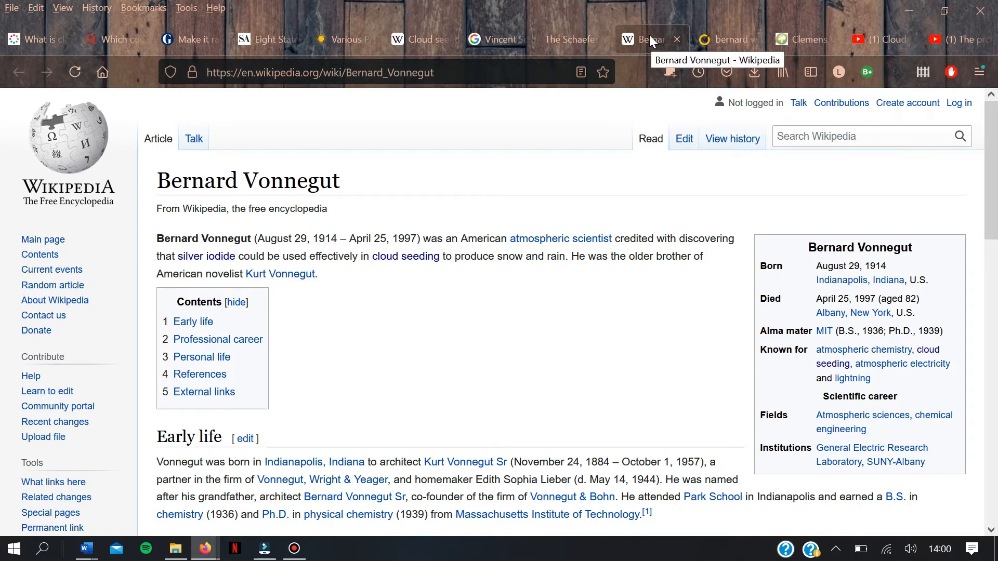
mouse_move(503, 40)
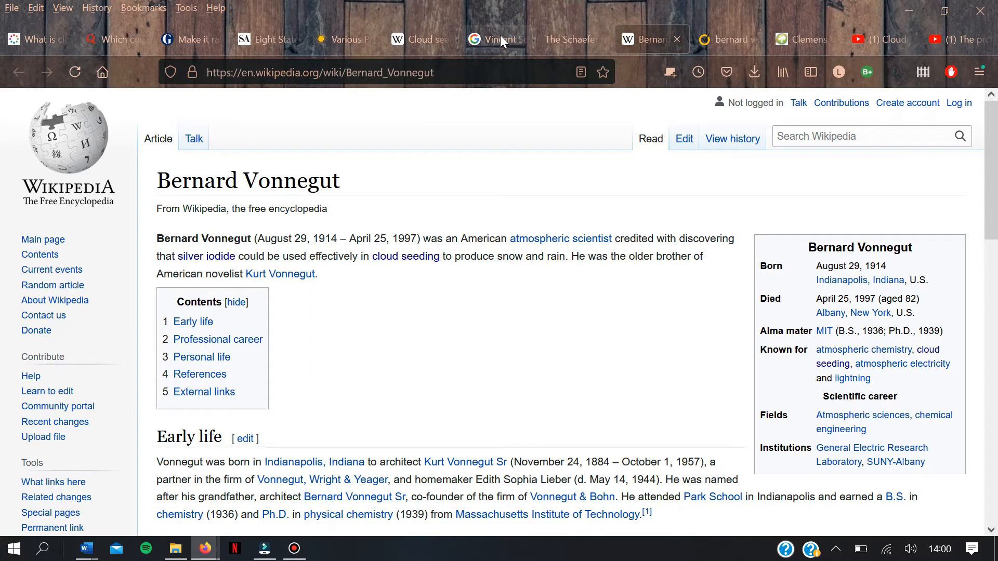
mouse_move(500, 40)
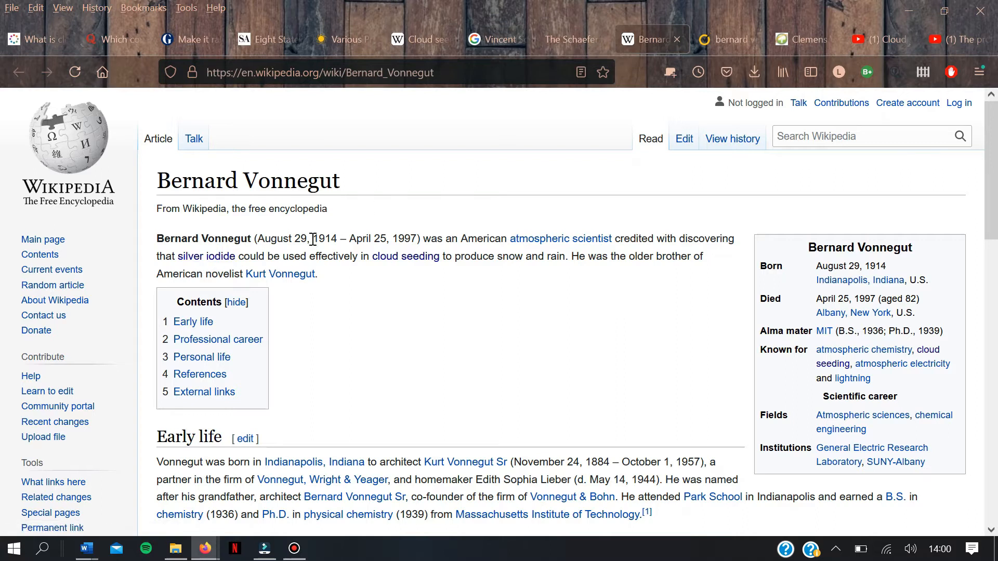
drag(314, 238, 398, 238)
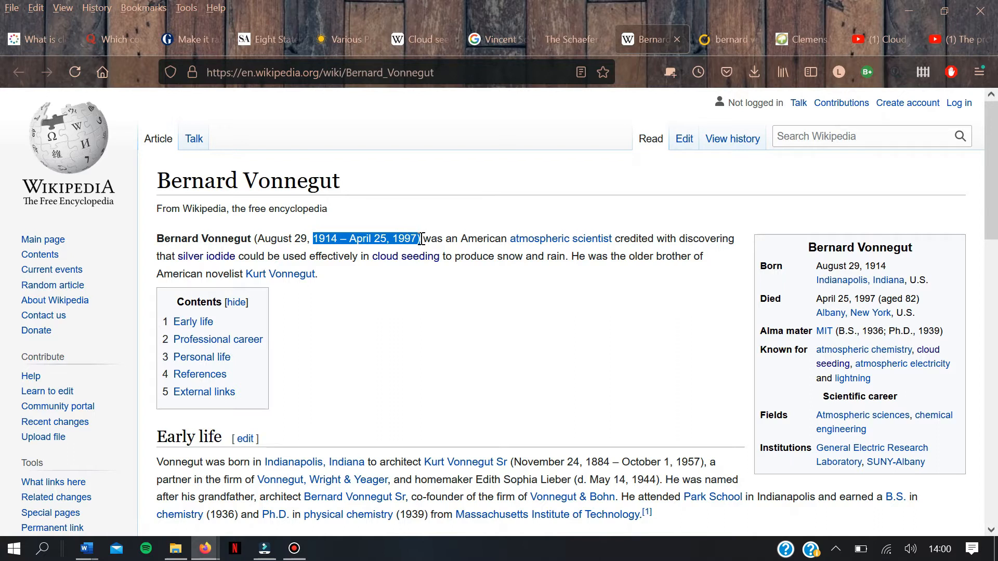
mouse_move(578, 177)
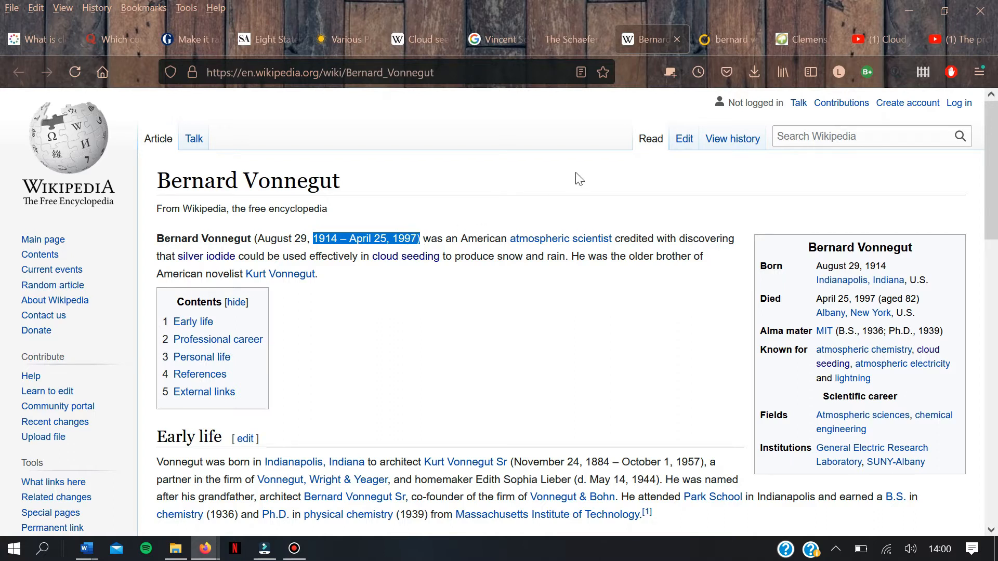
mouse_move(408, 304)
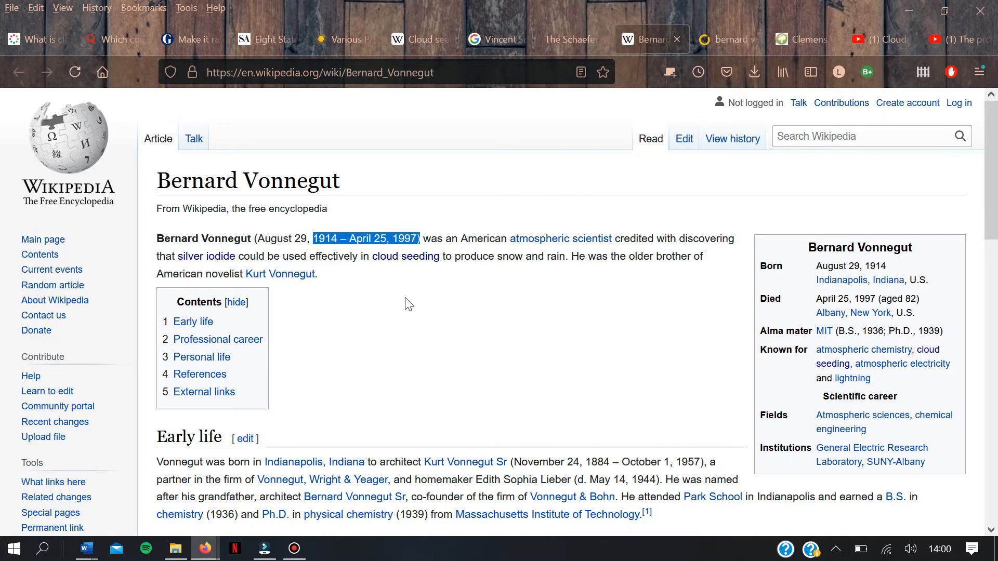
mouse_move(171, 258)
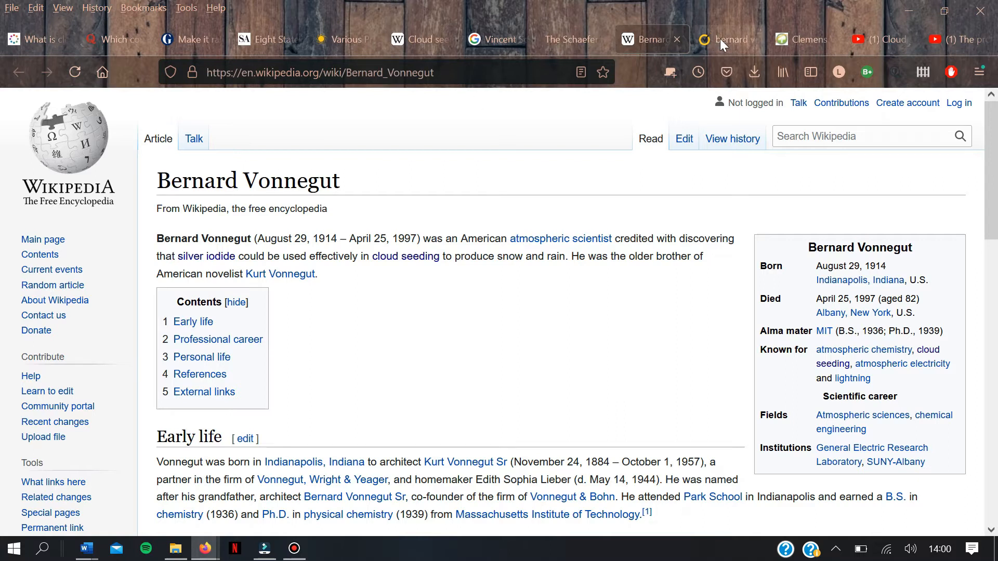
Step: Move through the Bernard Vonnegut search and Schaefer surname page to the WikiTree Clemens Vonnegut Sr profile
click(723, 40)
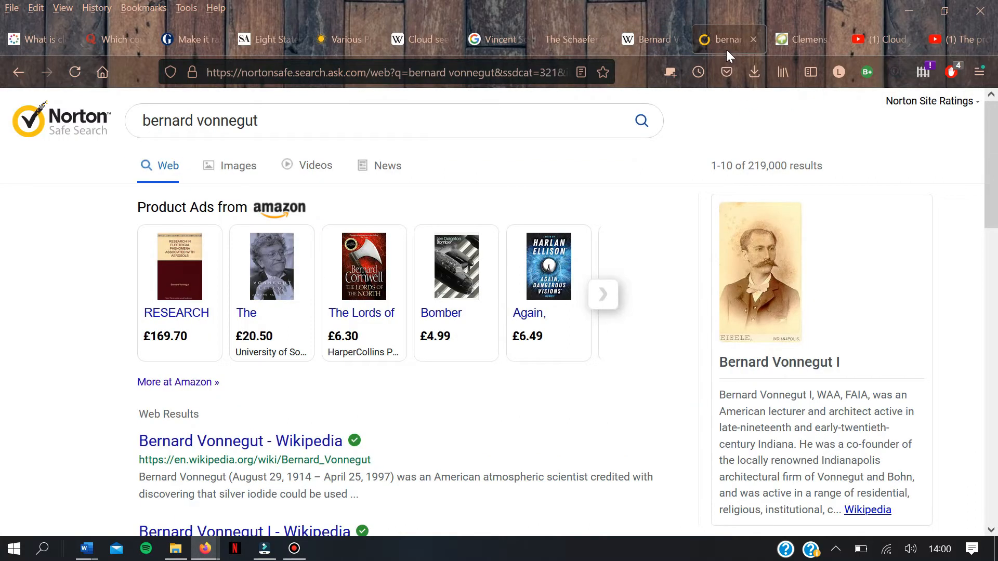
mouse_move(807, 40)
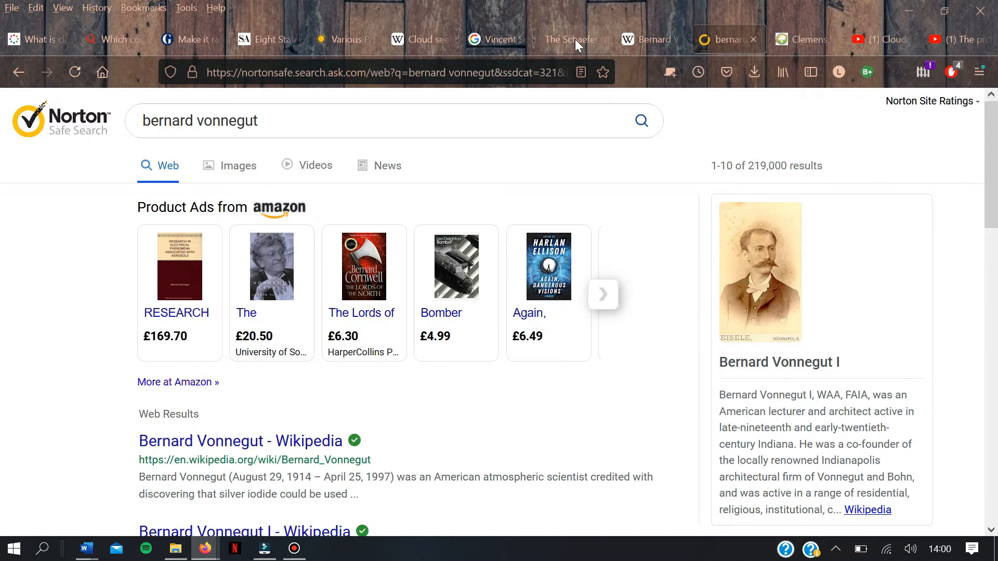
click(567, 39)
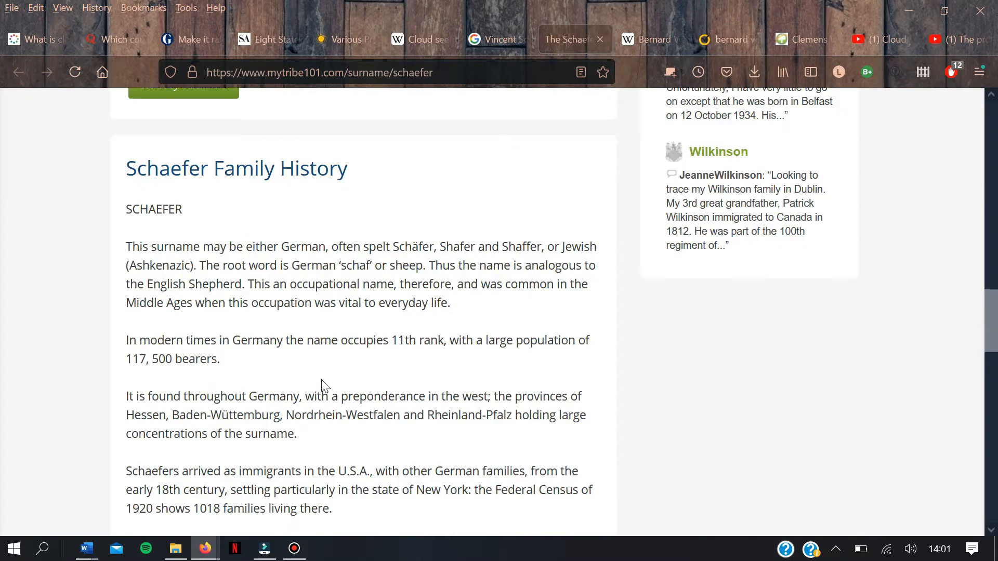
mouse_move(296, 400)
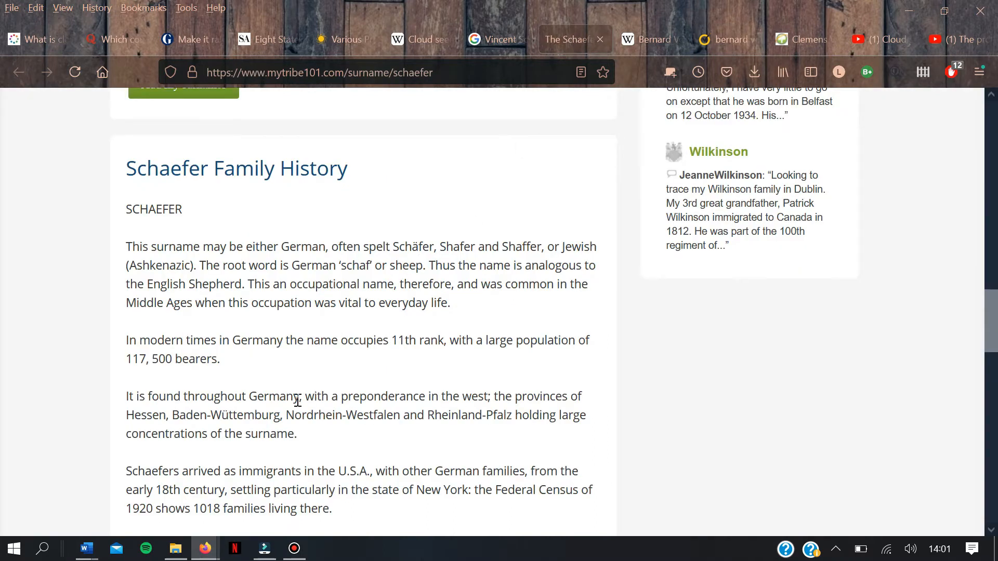
scroll(down, 3)
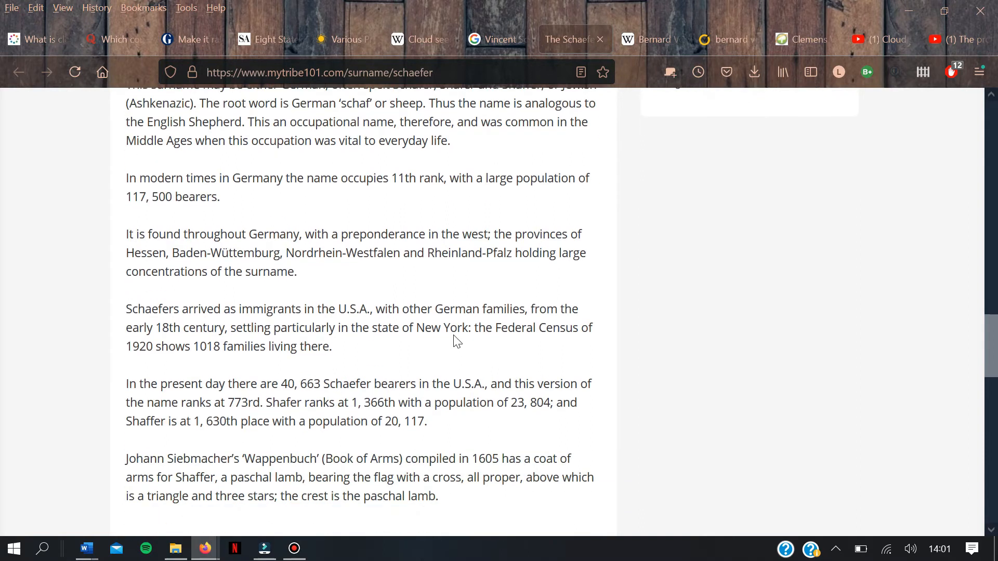
click(804, 39)
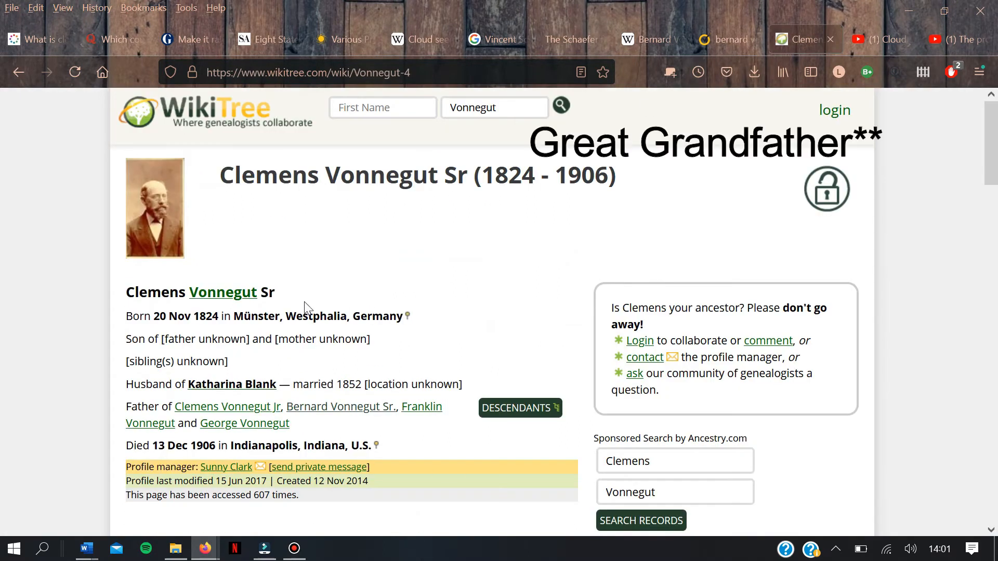
mouse_move(378, 230)
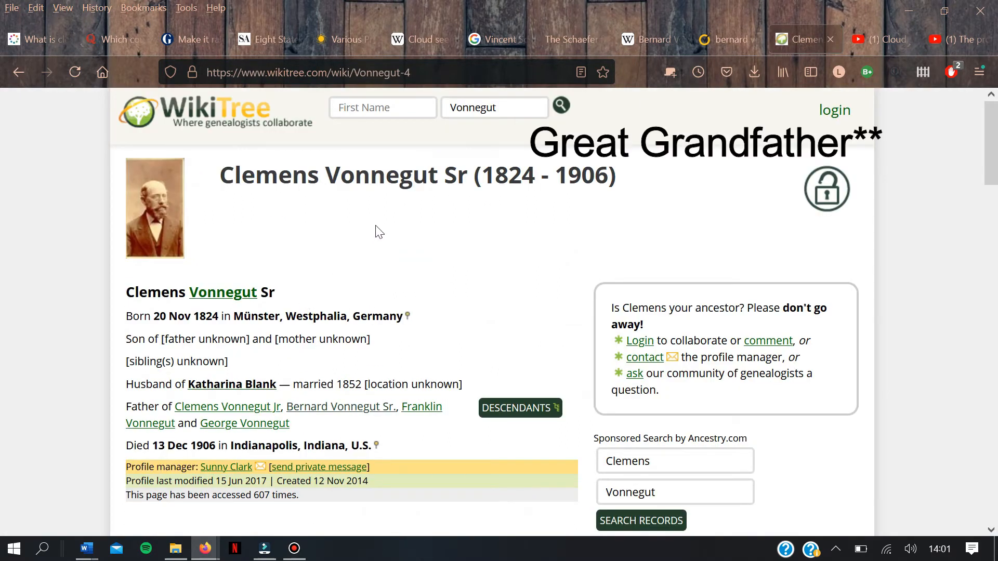
mouse_move(458, 207)
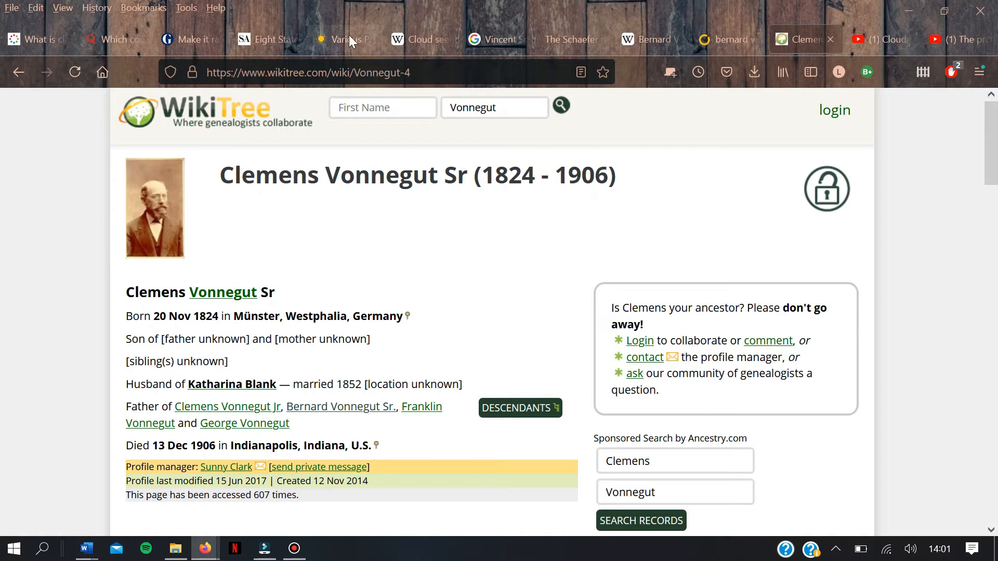
Step: Switch to the Conserve Energy Future pros-and-cons article and read its opening and first pros
click(344, 38)
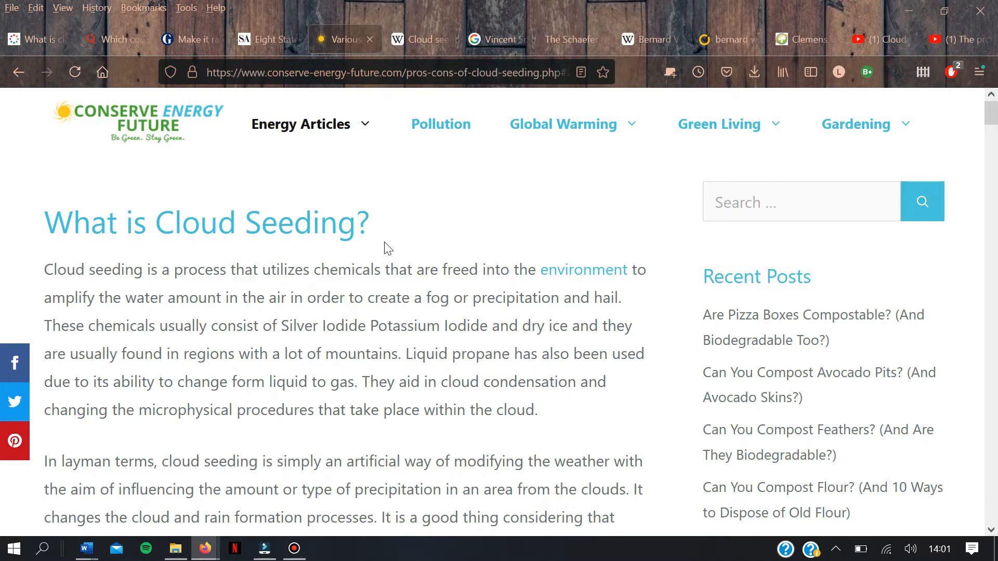
mouse_move(399, 272)
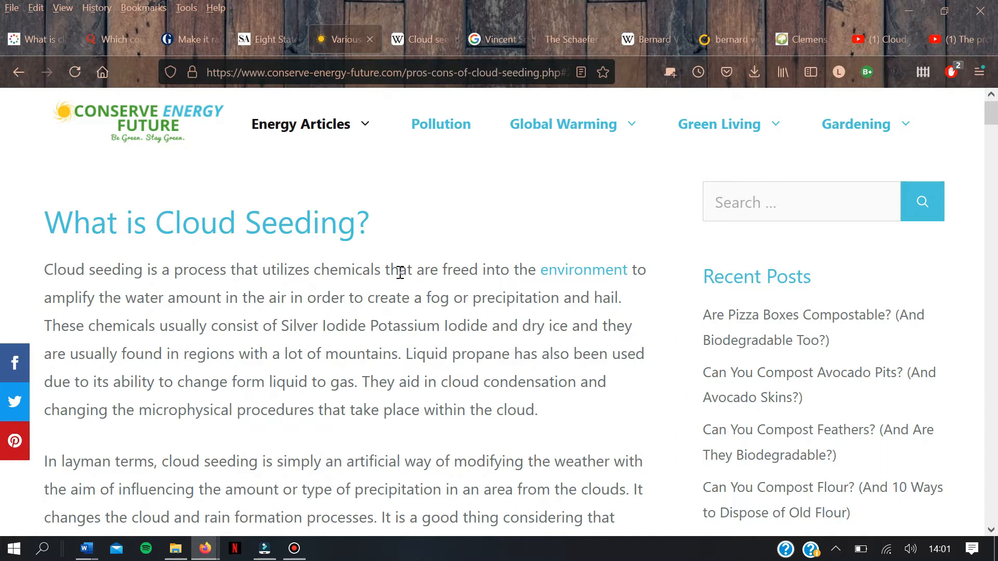
scroll(down, 3)
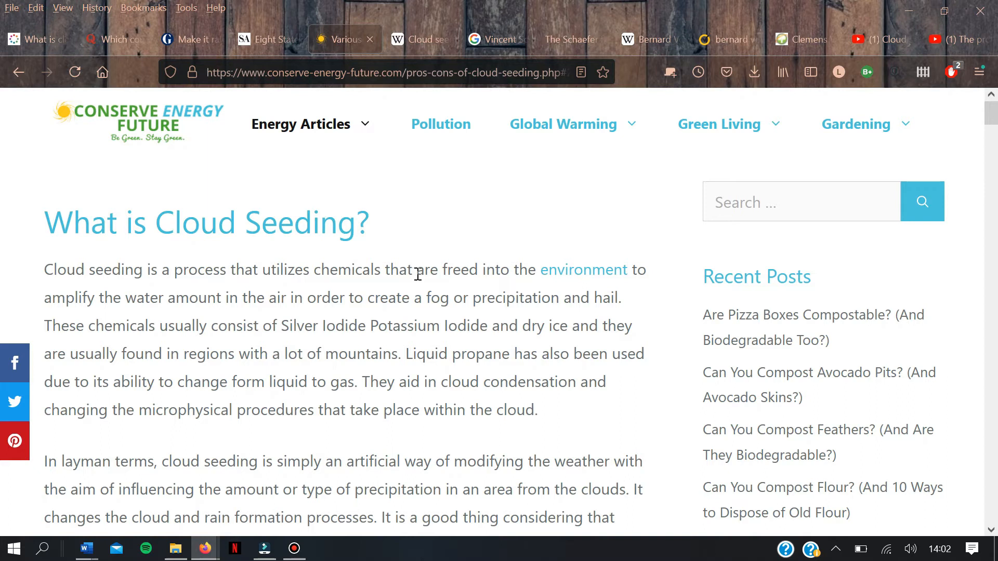
scroll(down, 3)
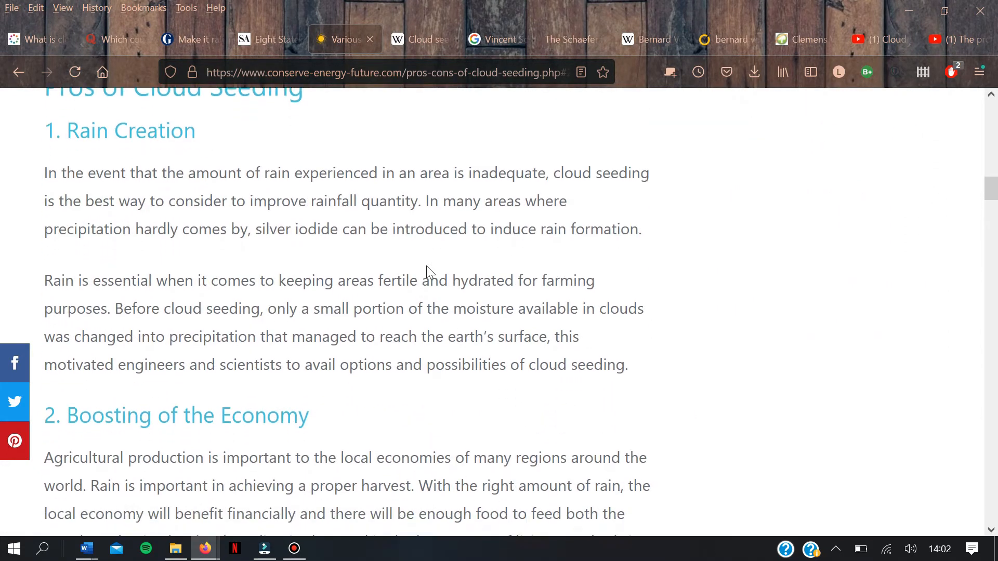
scroll(down, 3)
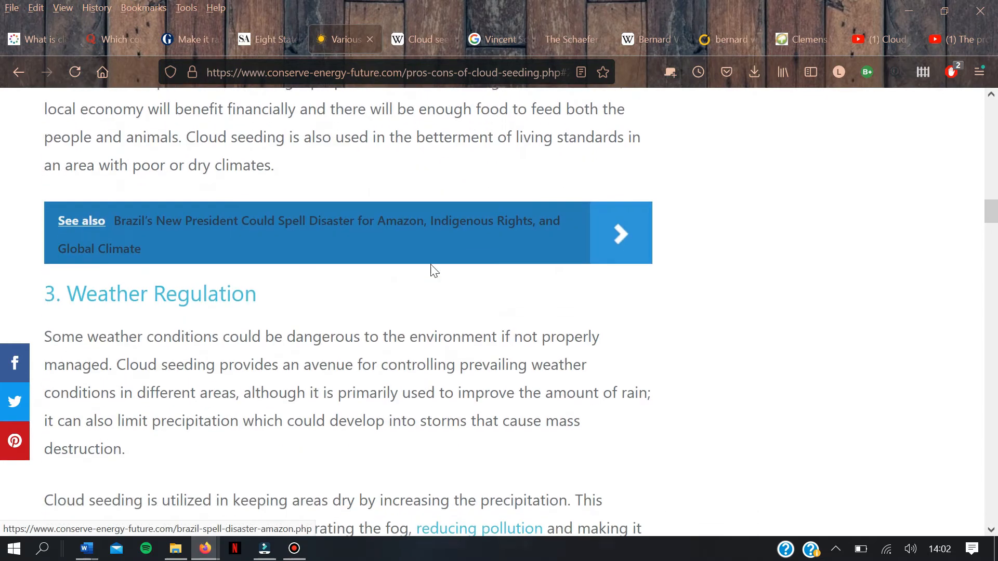
scroll(down, 3)
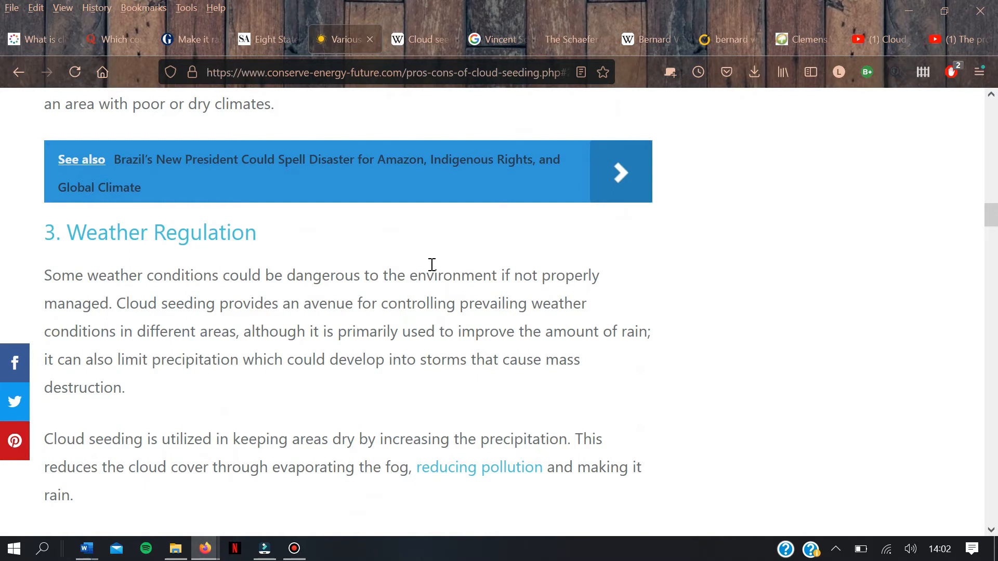
Step: Read down through the remaining pros to the 'Cons of Cloud Seeding' heading
scroll(down, 3)
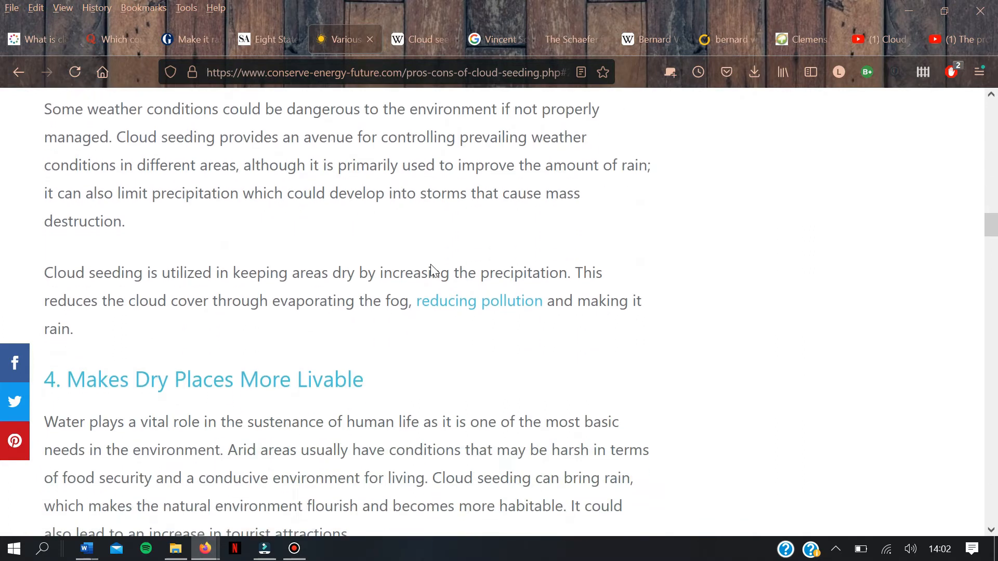
scroll(down, 3)
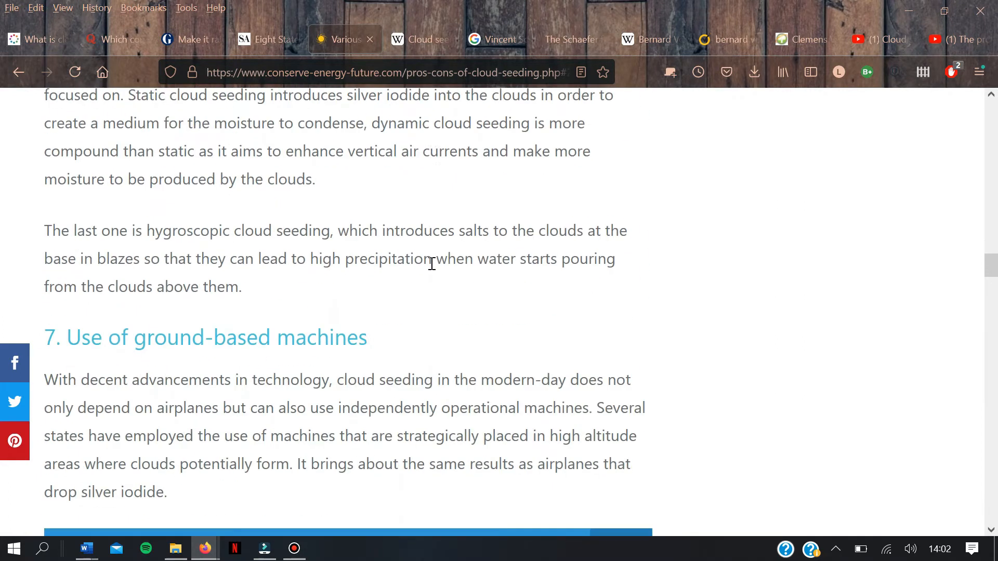
scroll(down, 3)
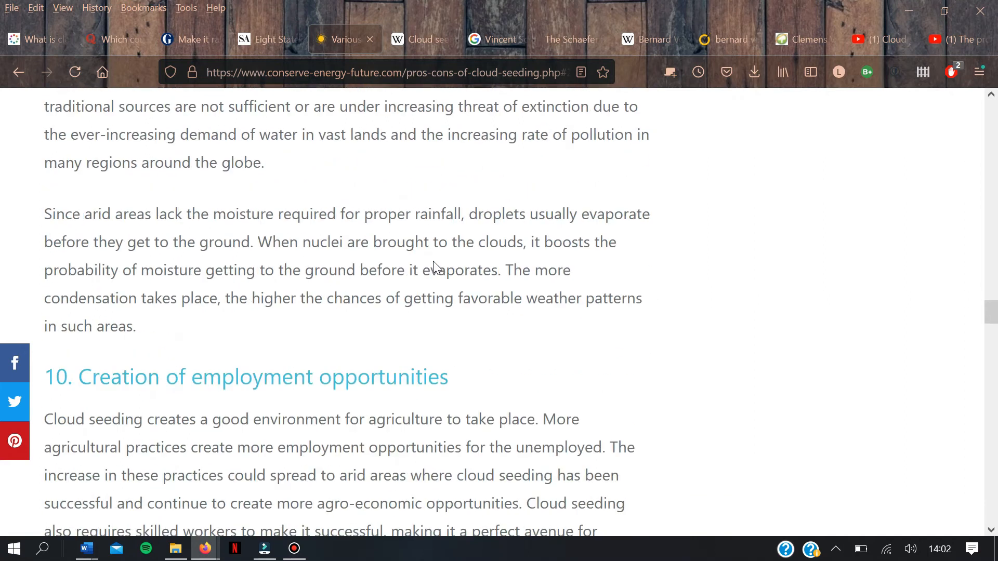
scroll(down, 3)
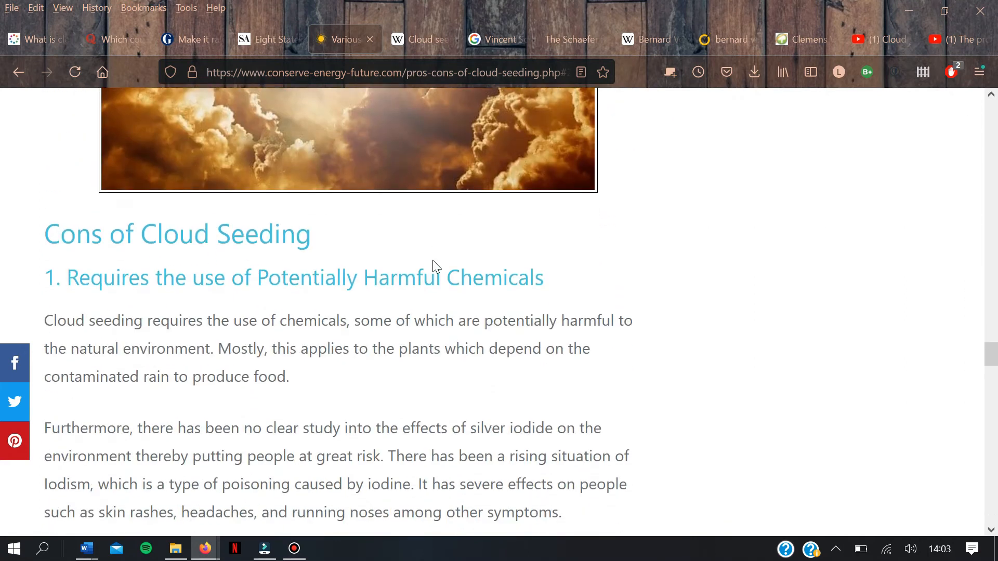
mouse_move(418, 293)
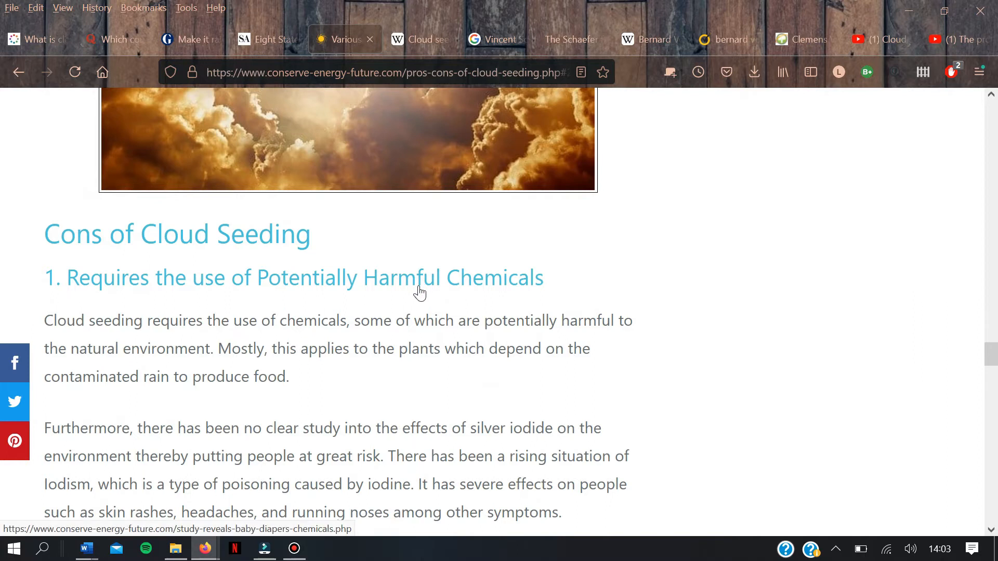
scroll(down, 3)
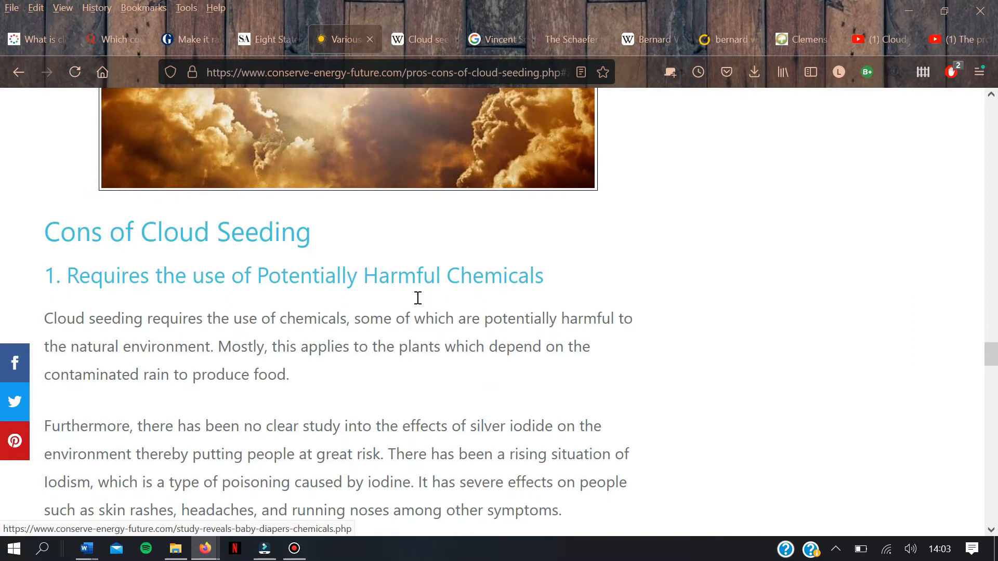
scroll(down, 3)
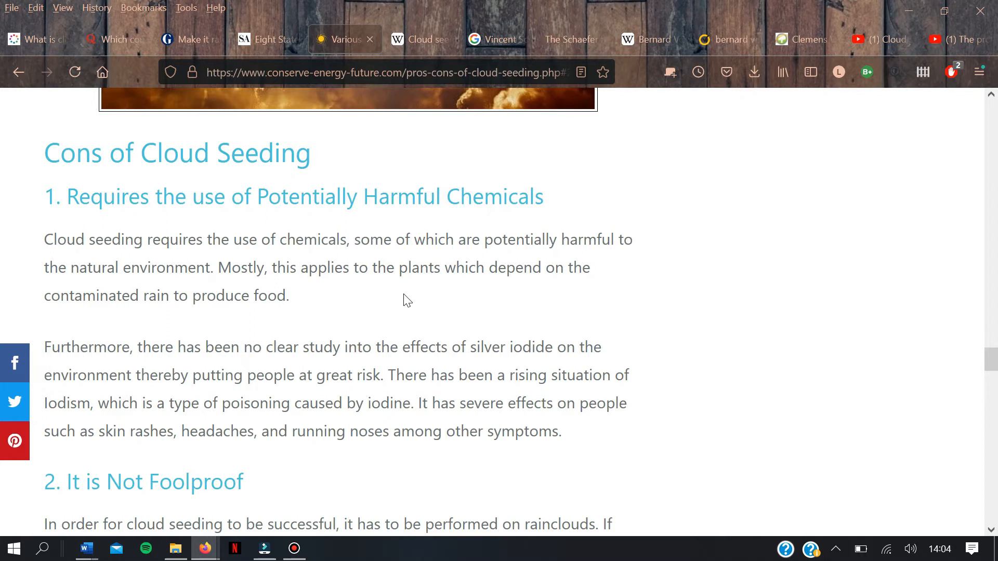
Step: Read the cons from section 4 through 'Poses Weather Problems' to section 6 on long-term exposure
scroll(down, 3)
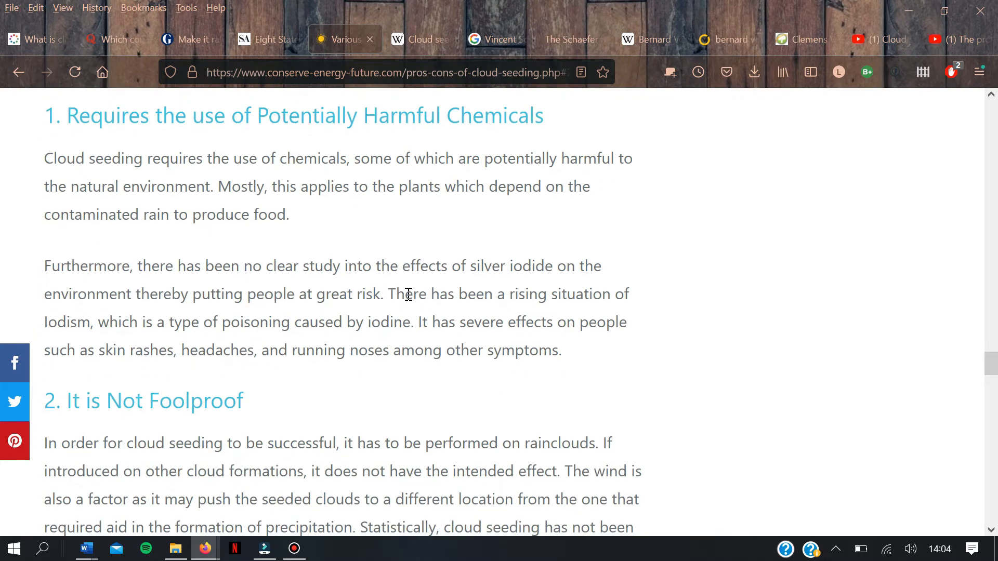
mouse_move(409, 293)
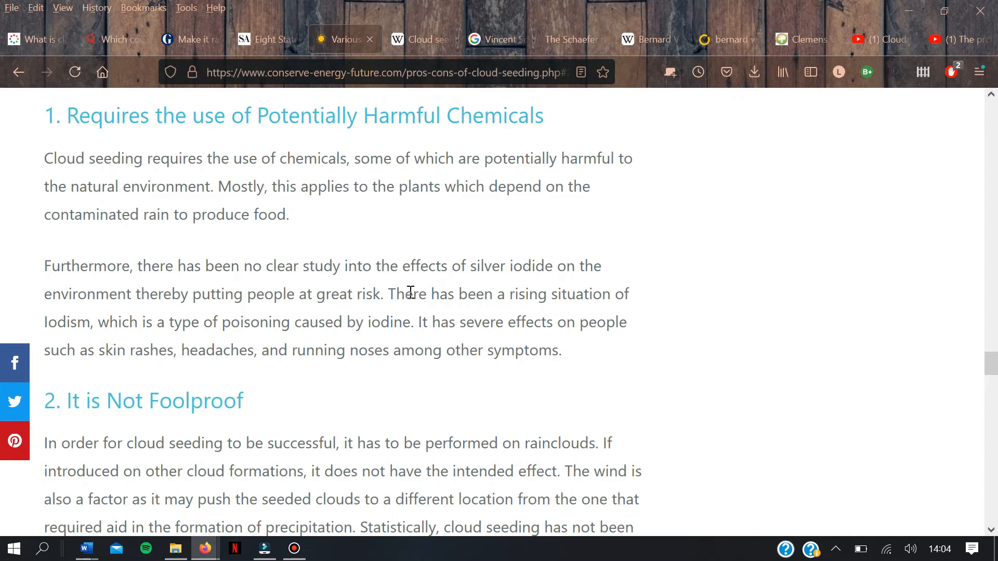
mouse_move(409, 291)
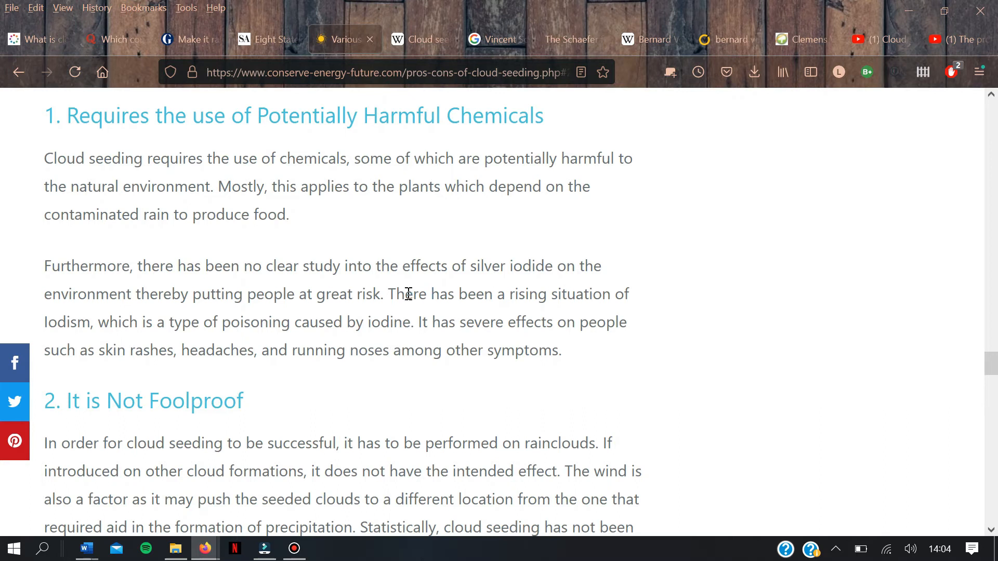
scroll(down, 3)
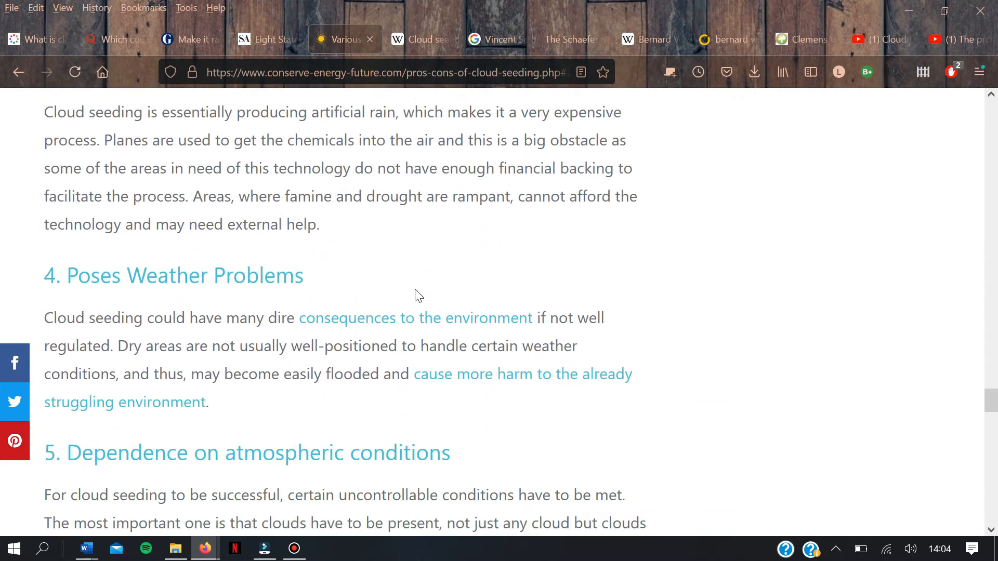
scroll(down, 3)
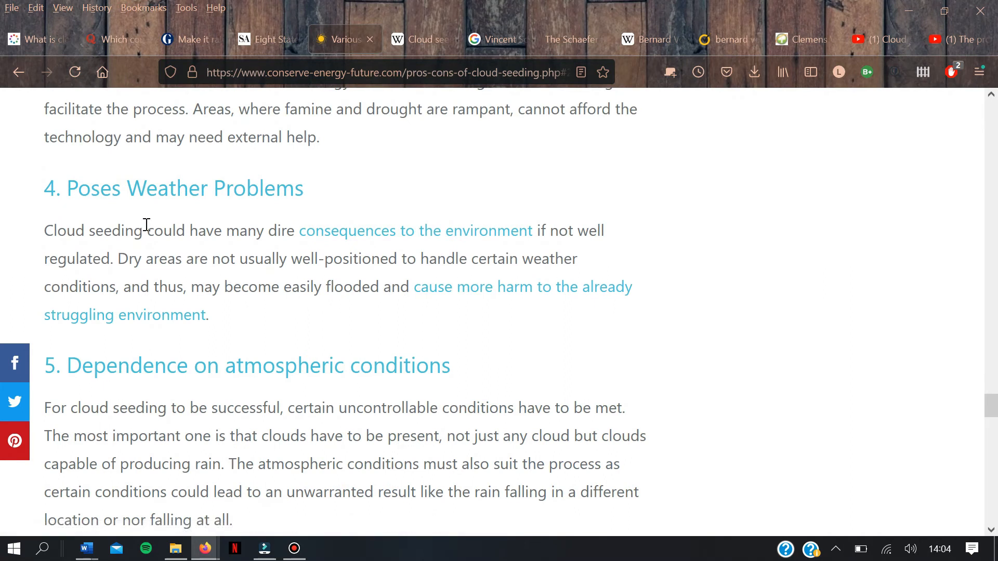
mouse_move(234, 194)
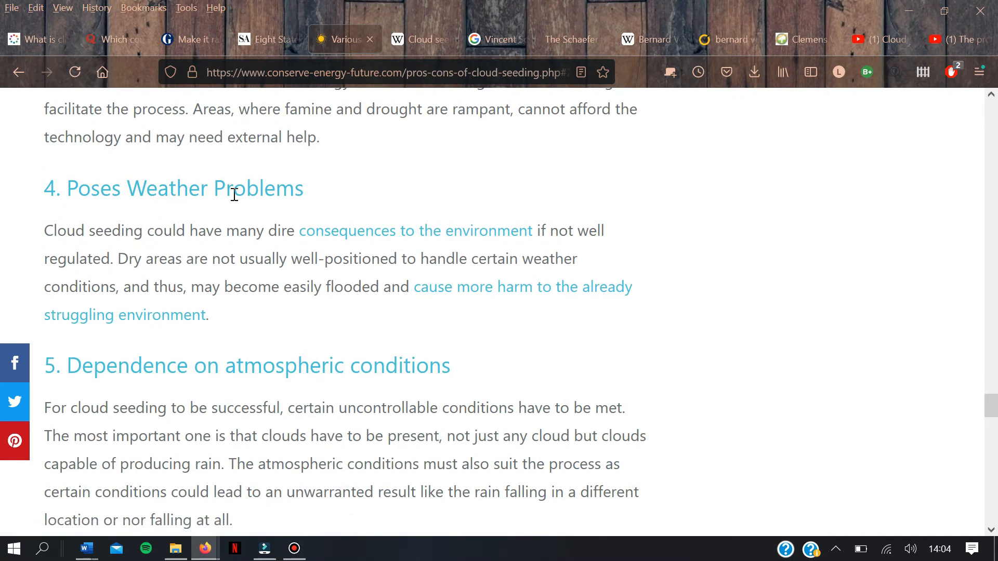
mouse_move(250, 208)
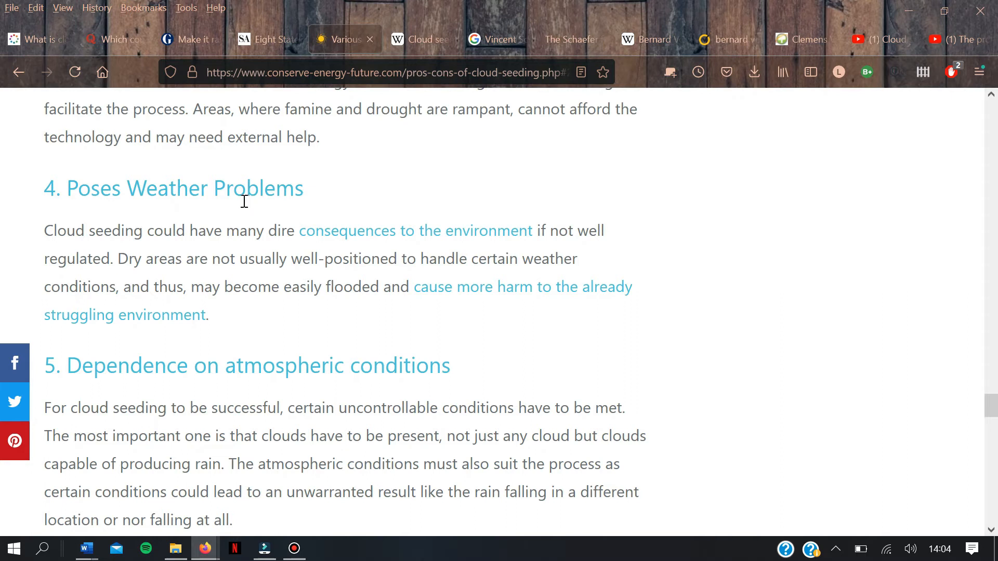
mouse_move(257, 268)
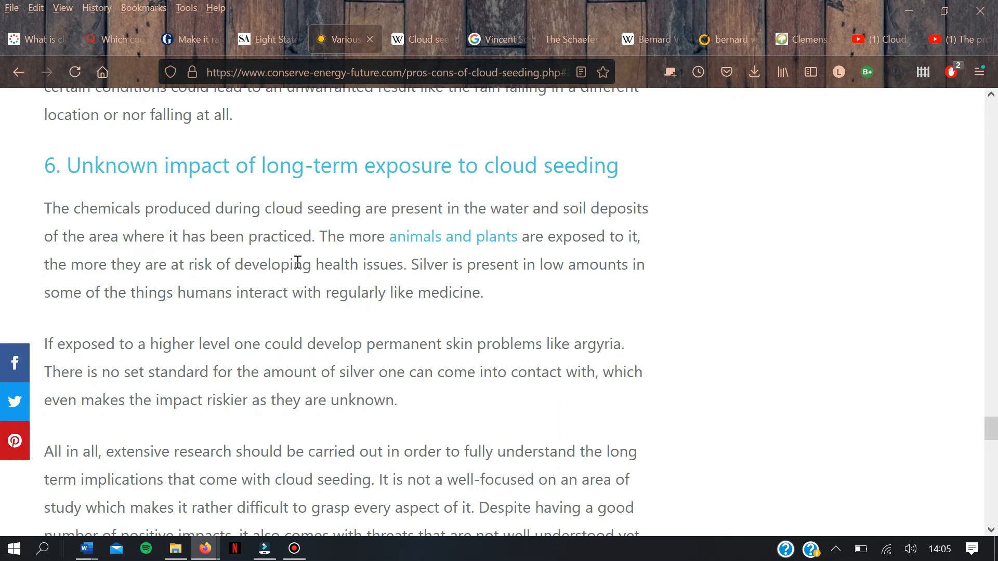
mouse_move(282, 329)
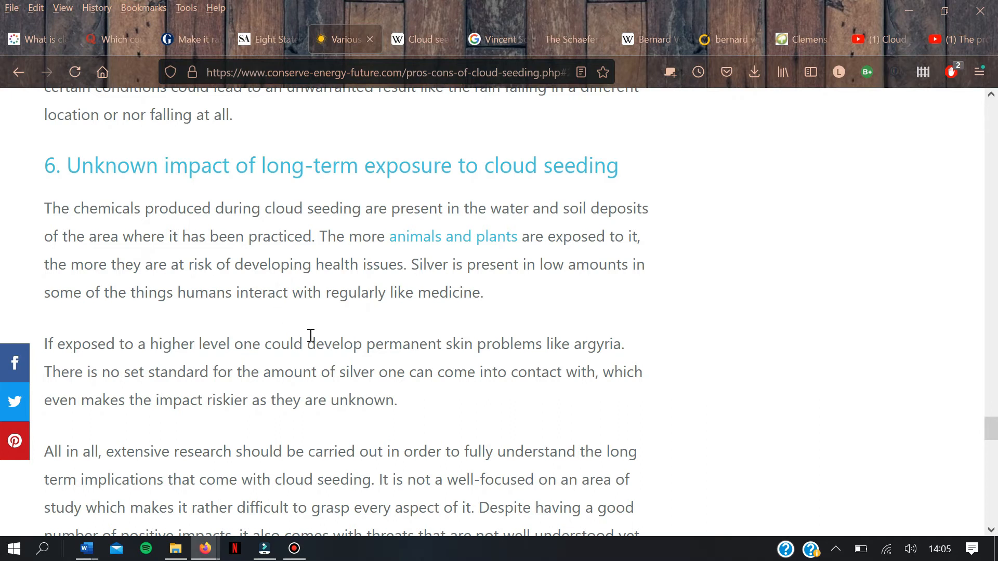
mouse_move(310, 336)
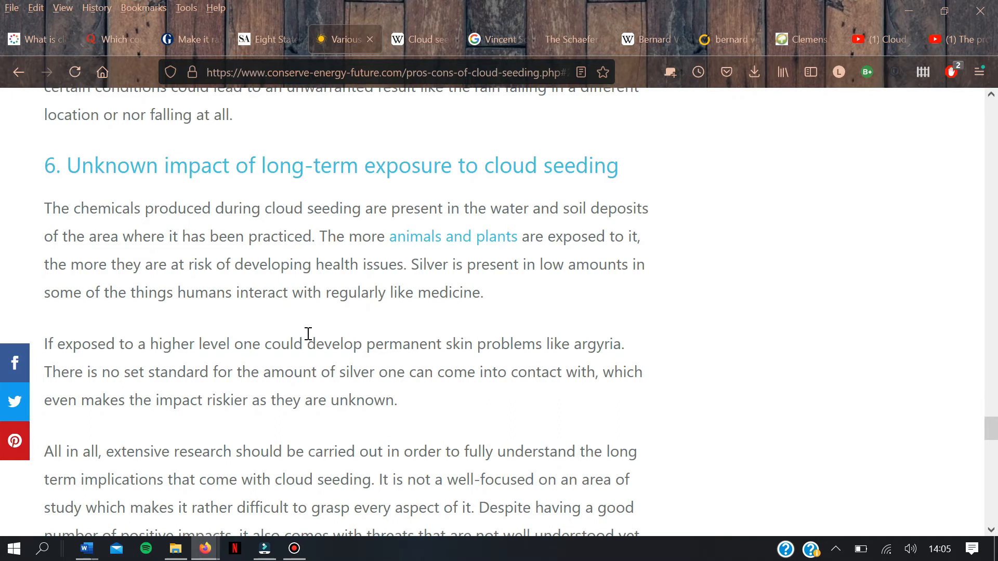
Step: Read the 'All in all' conclusion, then return to the 'What is Cloud Seeding?' opening
scroll(down, 3)
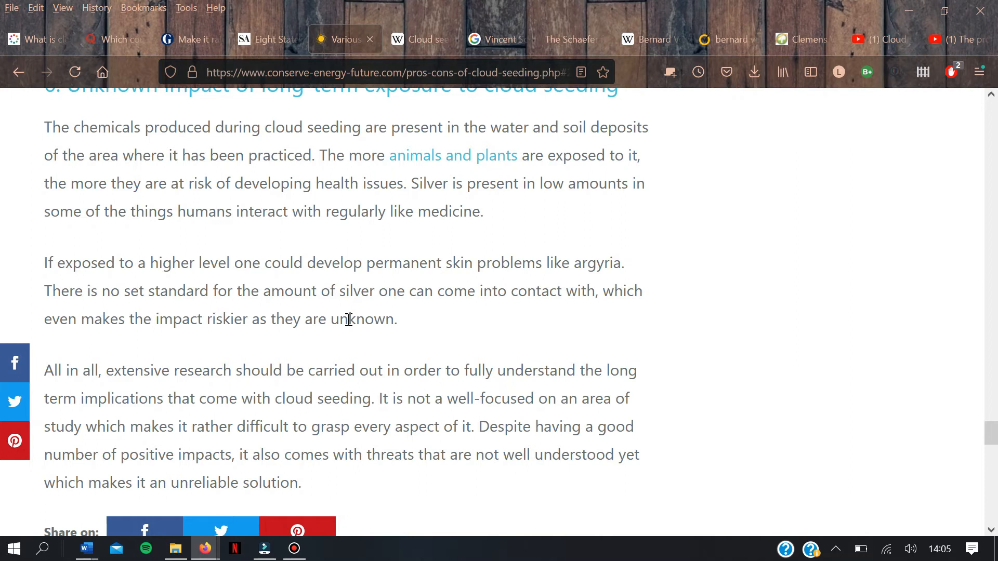
mouse_move(348, 319)
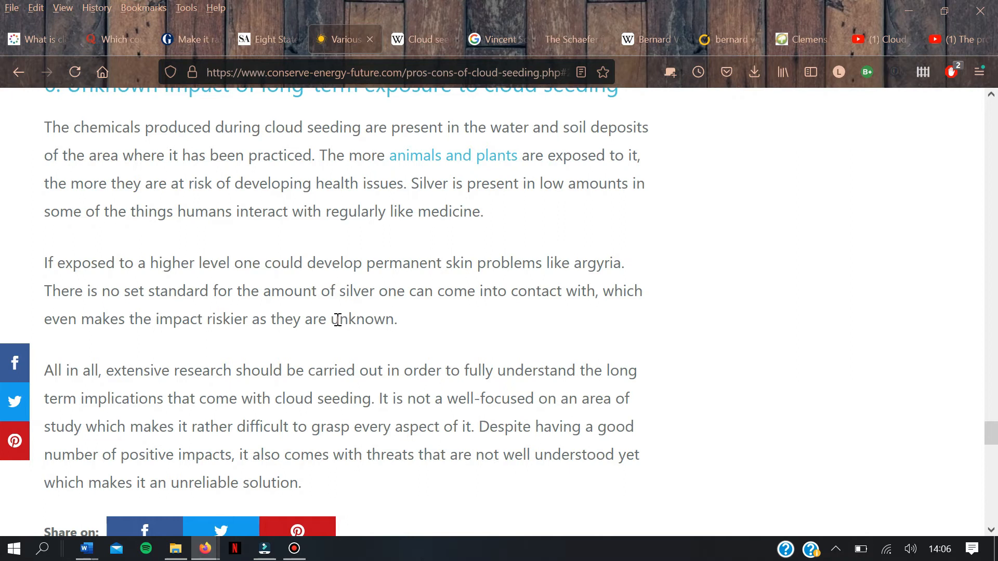
mouse_move(339, 321)
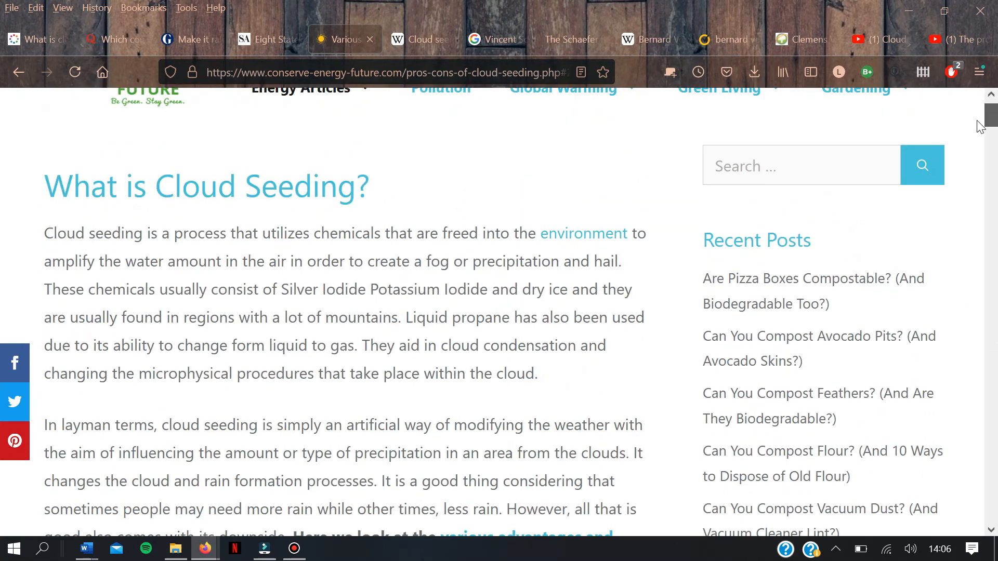
scroll(up, 3)
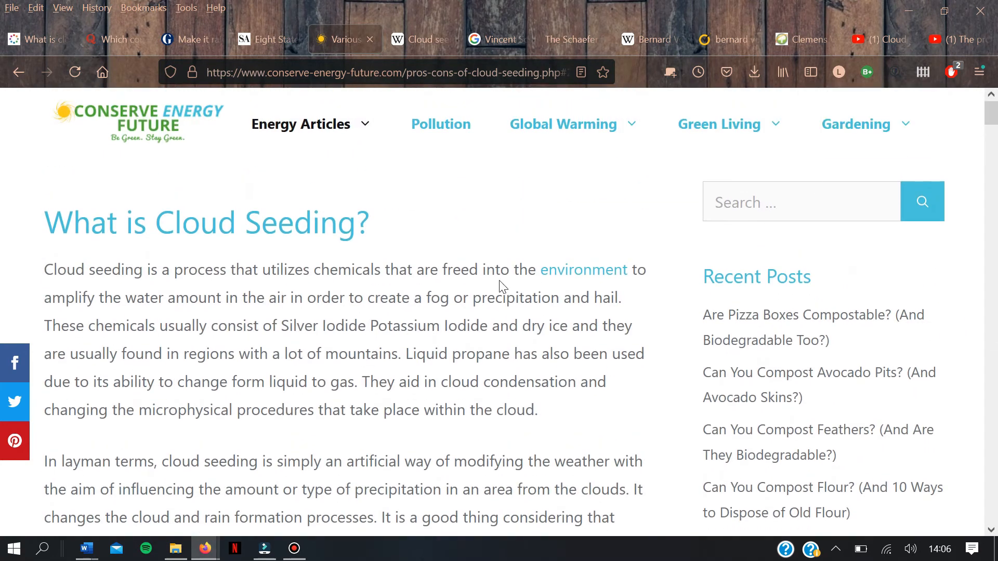
mouse_move(483, 291)
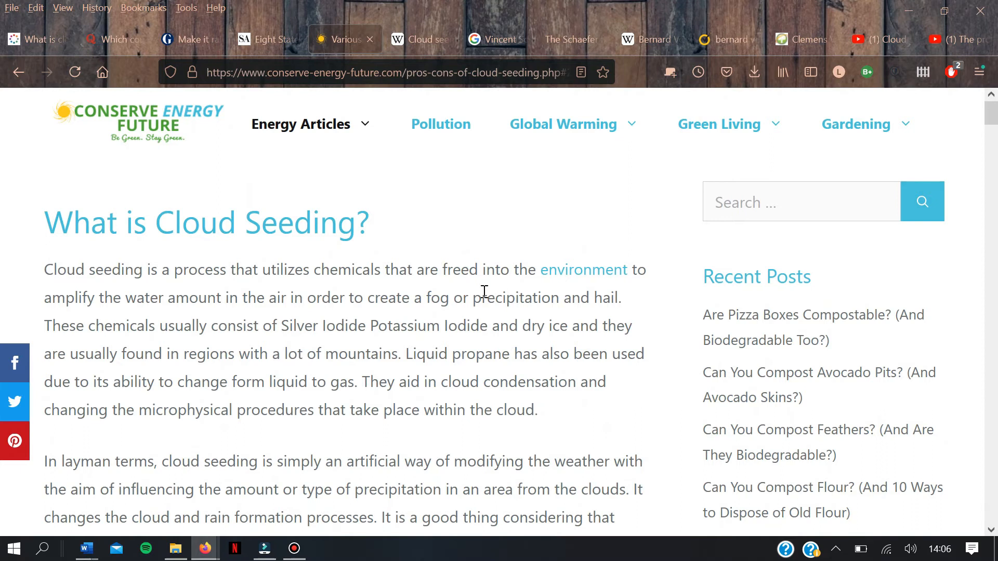
mouse_move(603, 269)
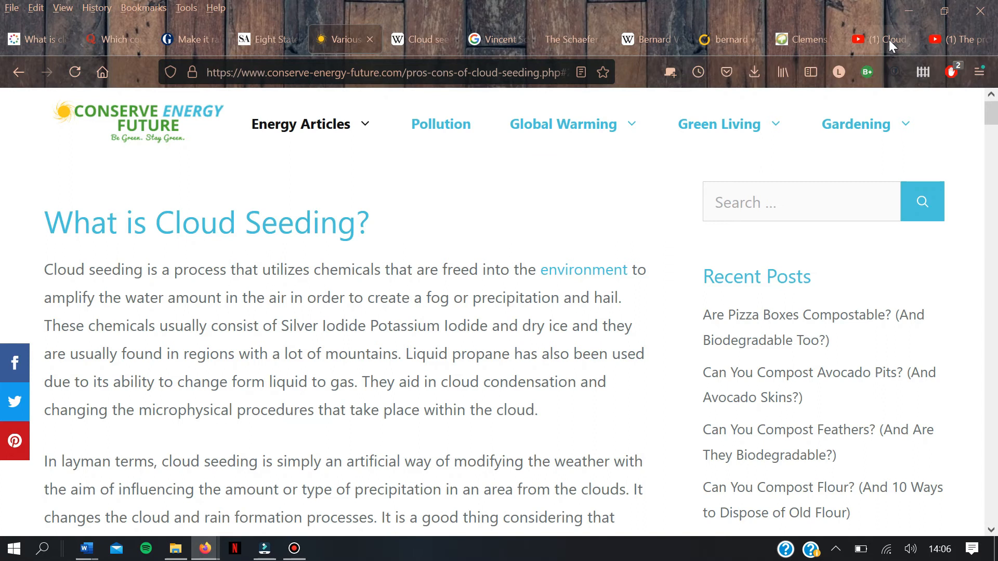
Step: Play The National's UAE cloud seeding video full screen up to 1:42, then leave full screen
click(878, 38)
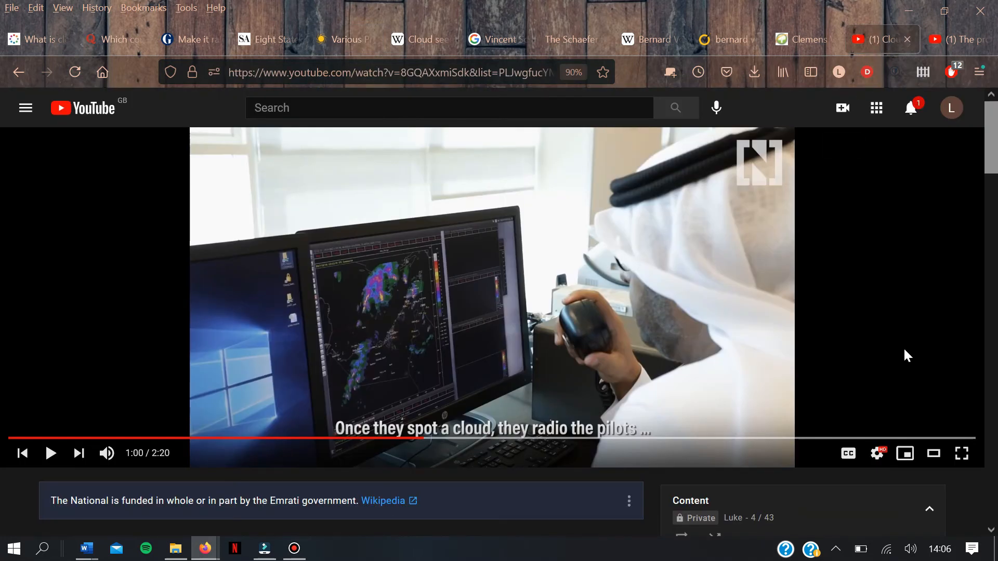
click(960, 453)
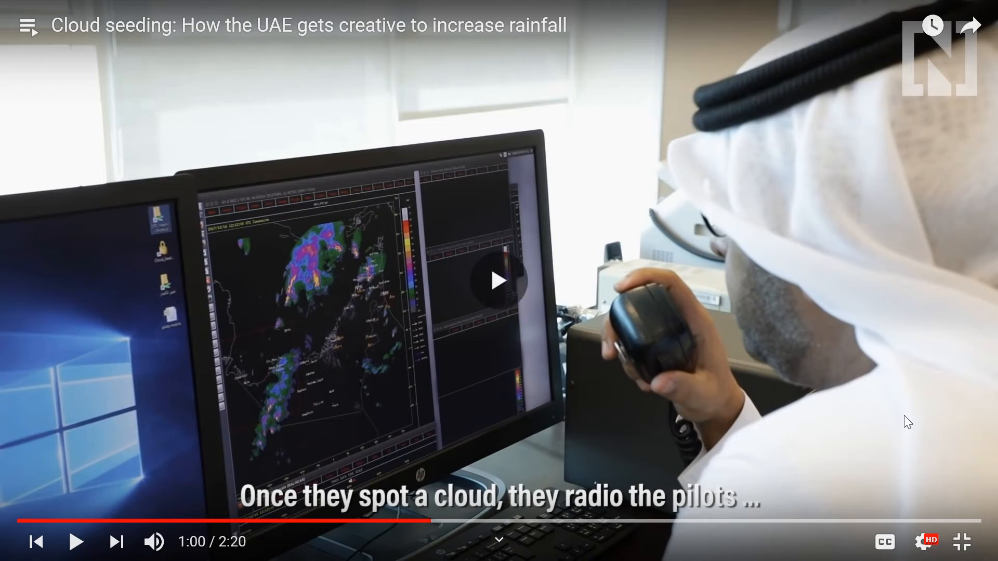
click(76, 541)
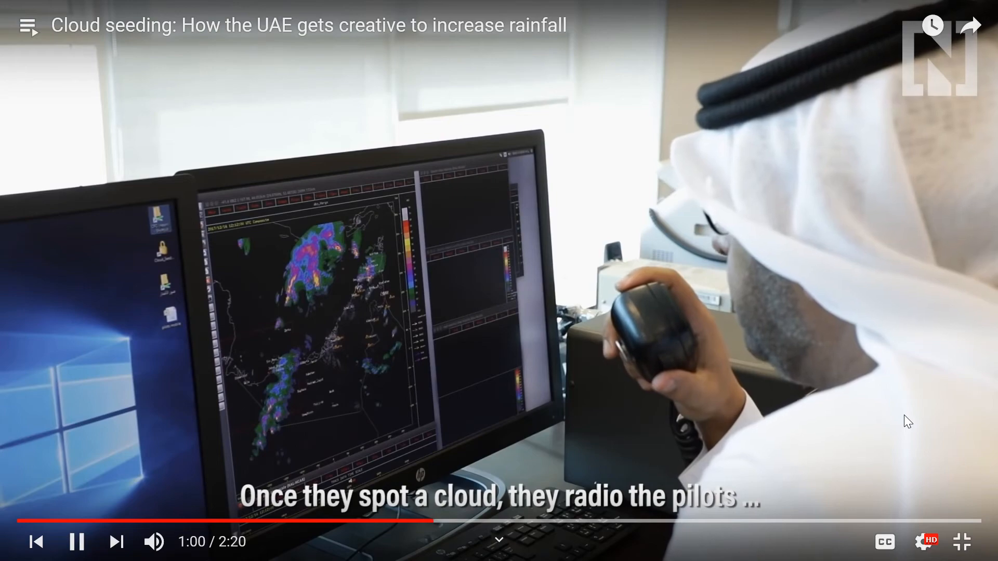
click(961, 541)
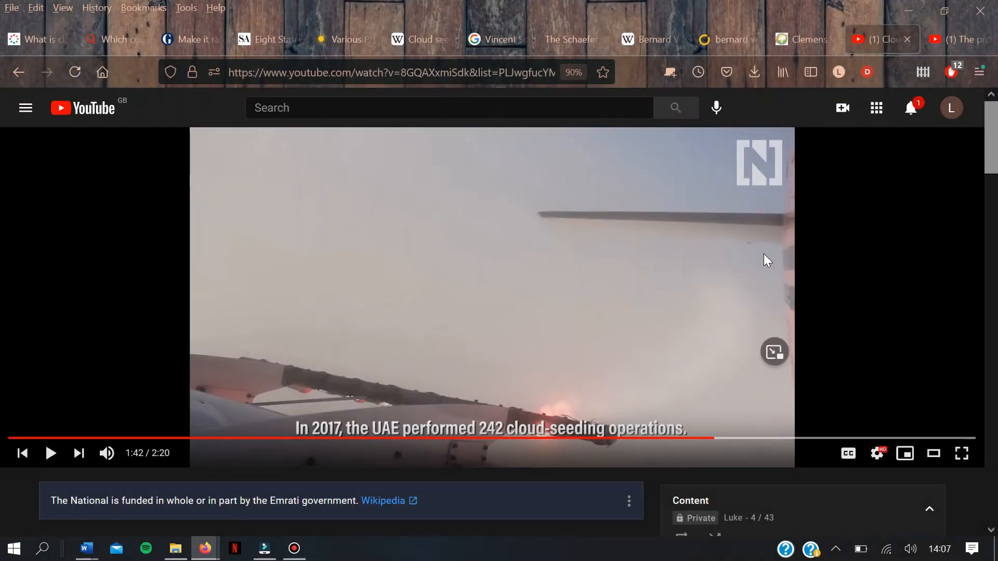
mouse_move(958, 39)
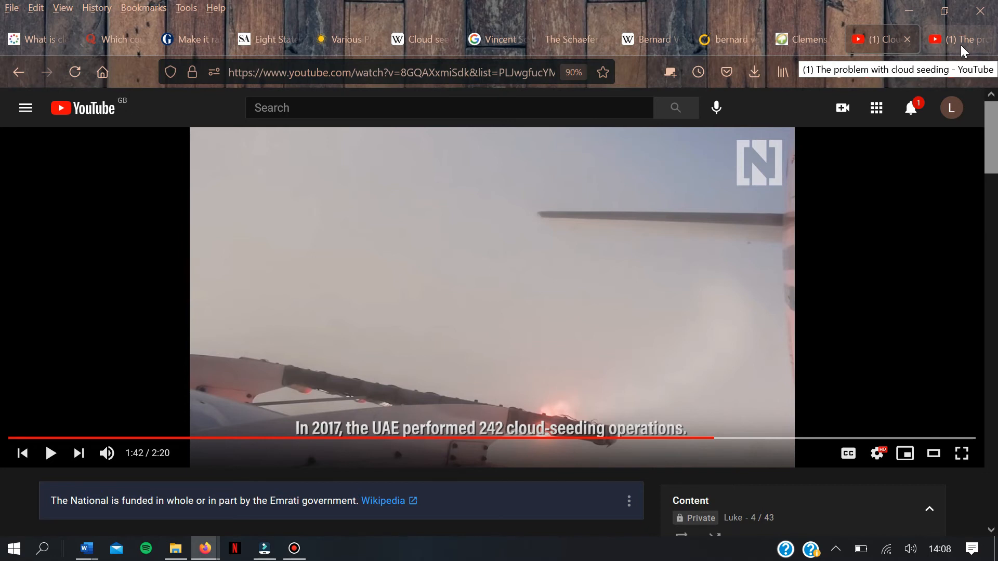
Step: Show 'The problem with cloud seeding' video full screen, paused at 2:20 of 3:49
click(957, 40)
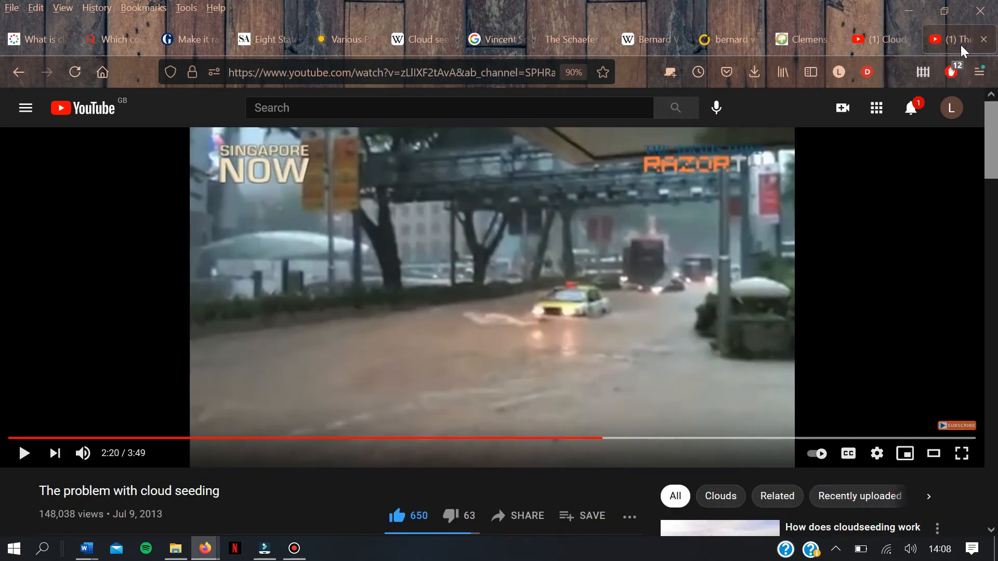
mouse_move(961, 454)
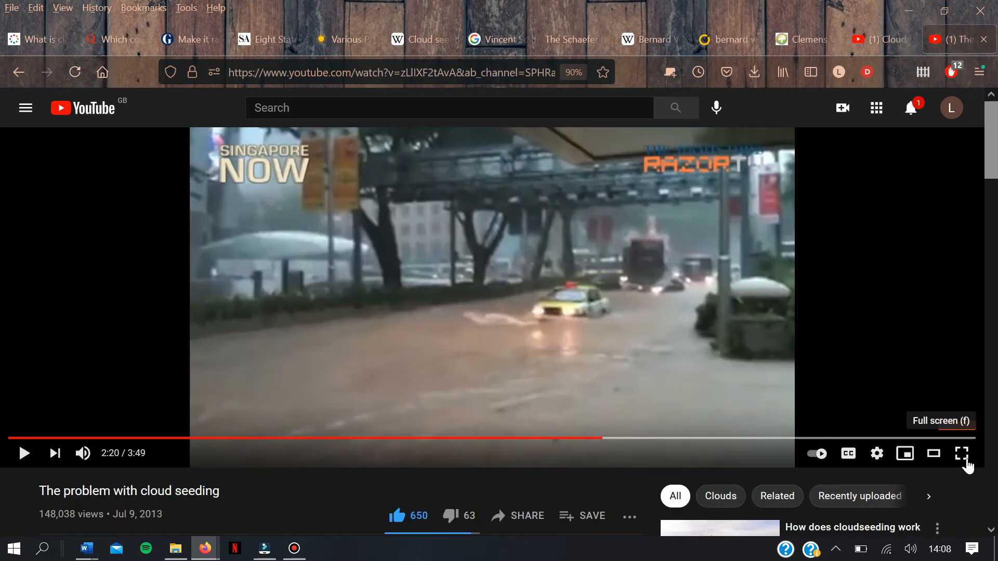
click(961, 453)
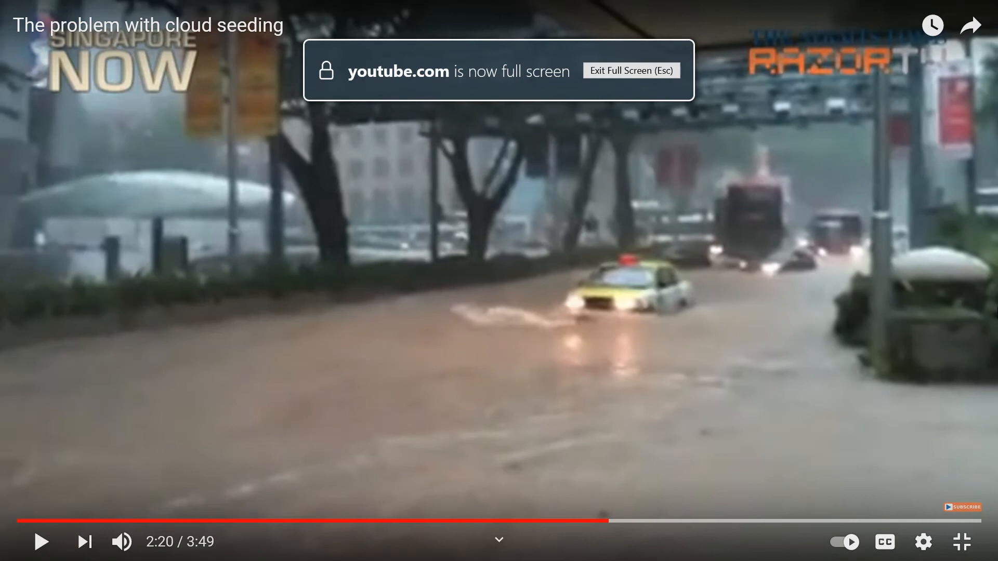
mouse_move(993, 311)
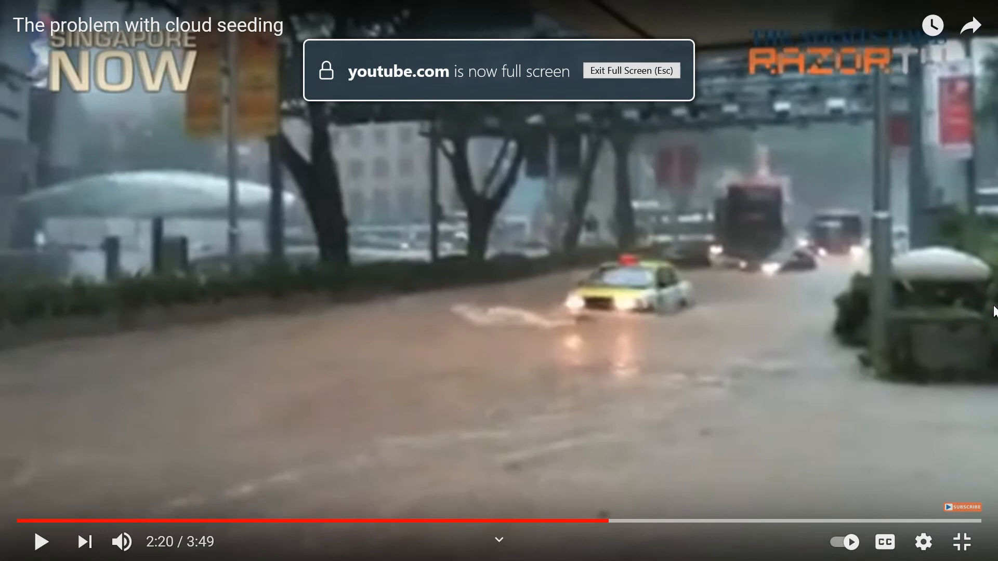